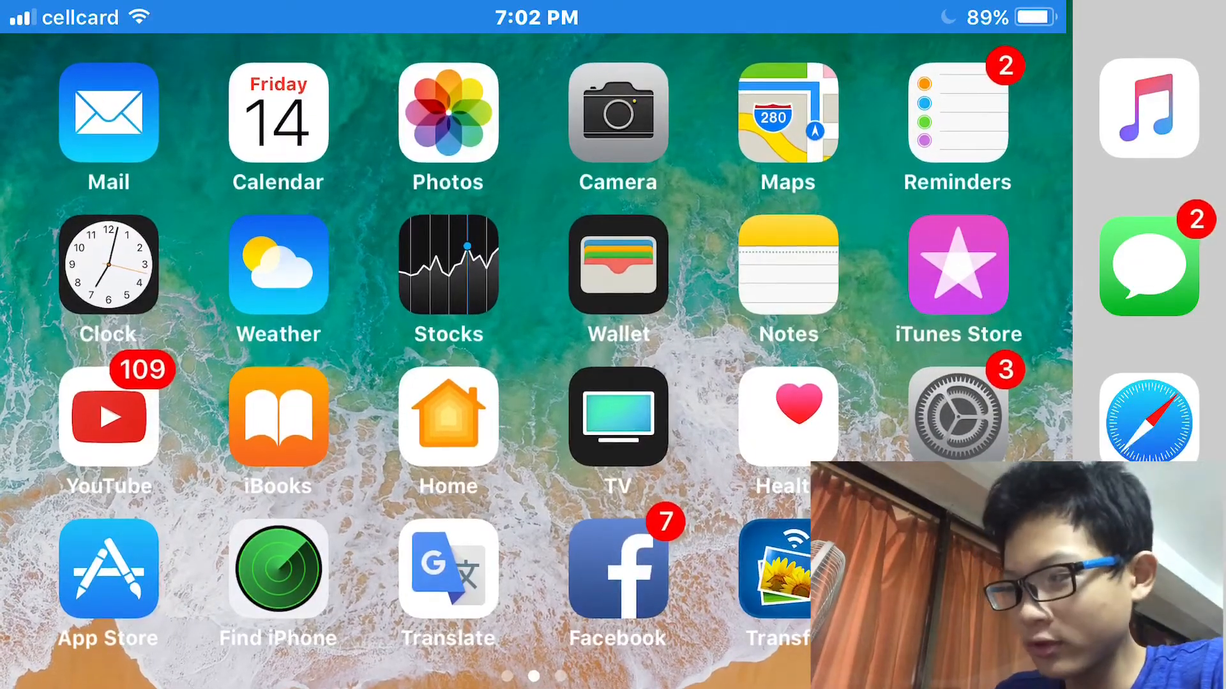
Adjust a device setting in Settings and return to the Home Screen
{"action": "left_click", "coordinate": [956, 417]}
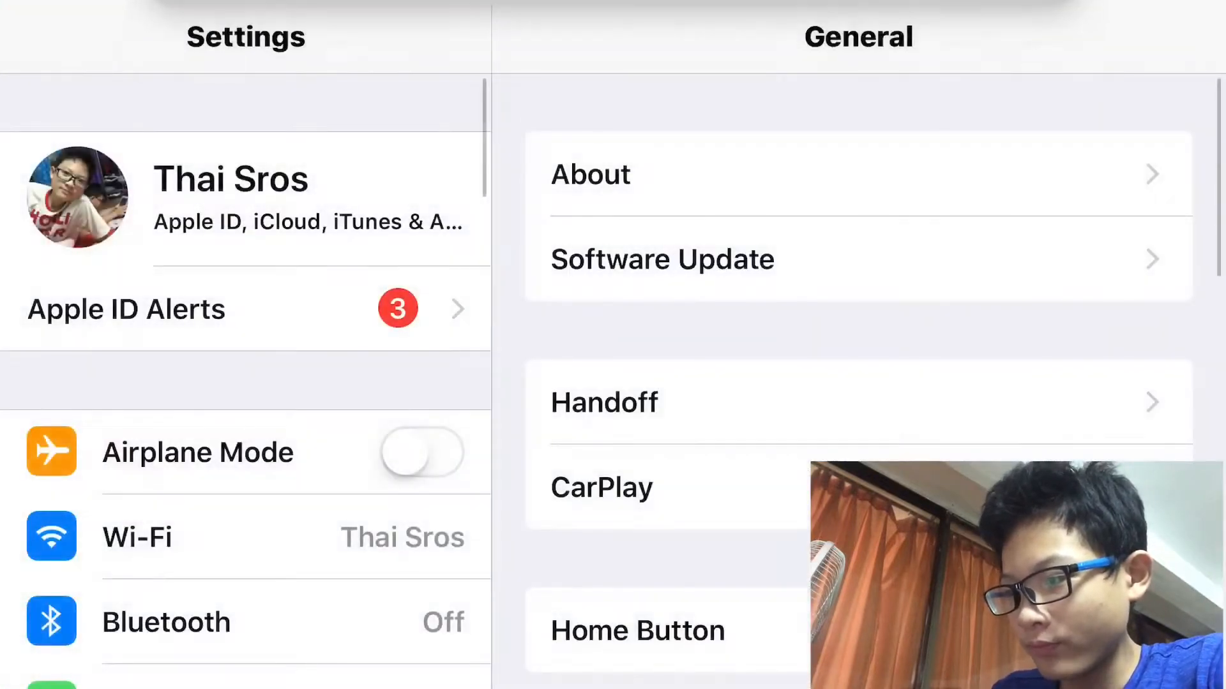
{"action": "scroll", "scroll_direction": "down", "scroll_amount": 3}
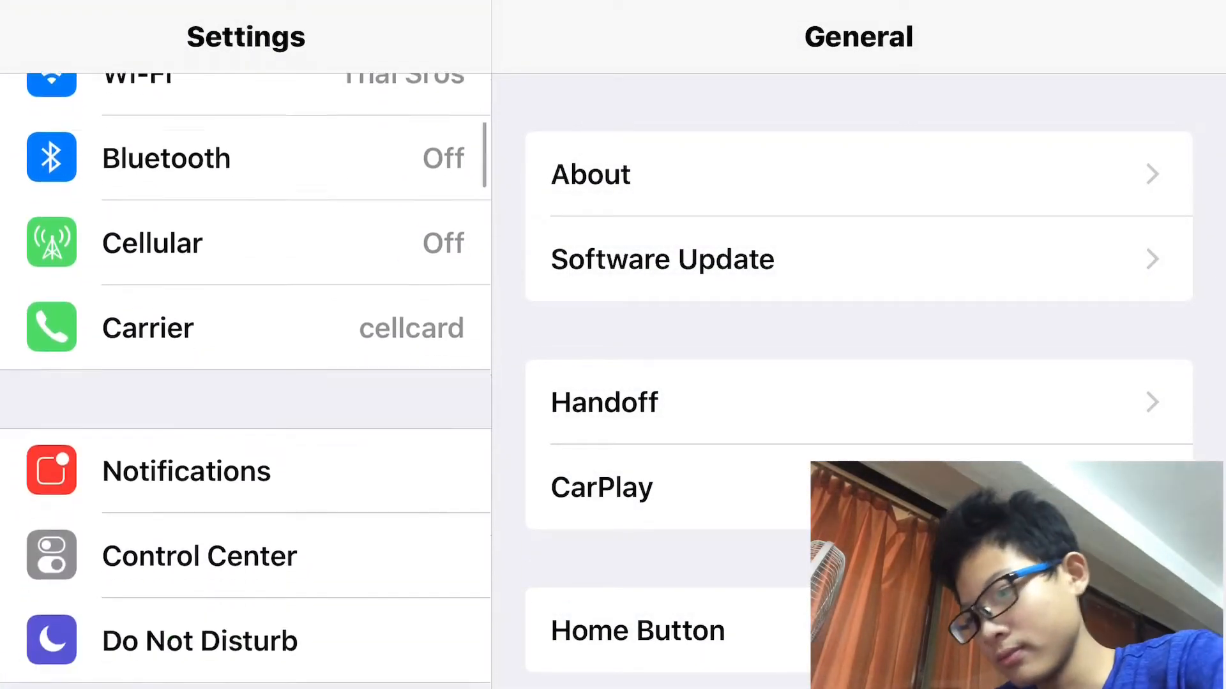
{"action": "scroll", "scroll_direction": "down", "scroll_amount": 3}
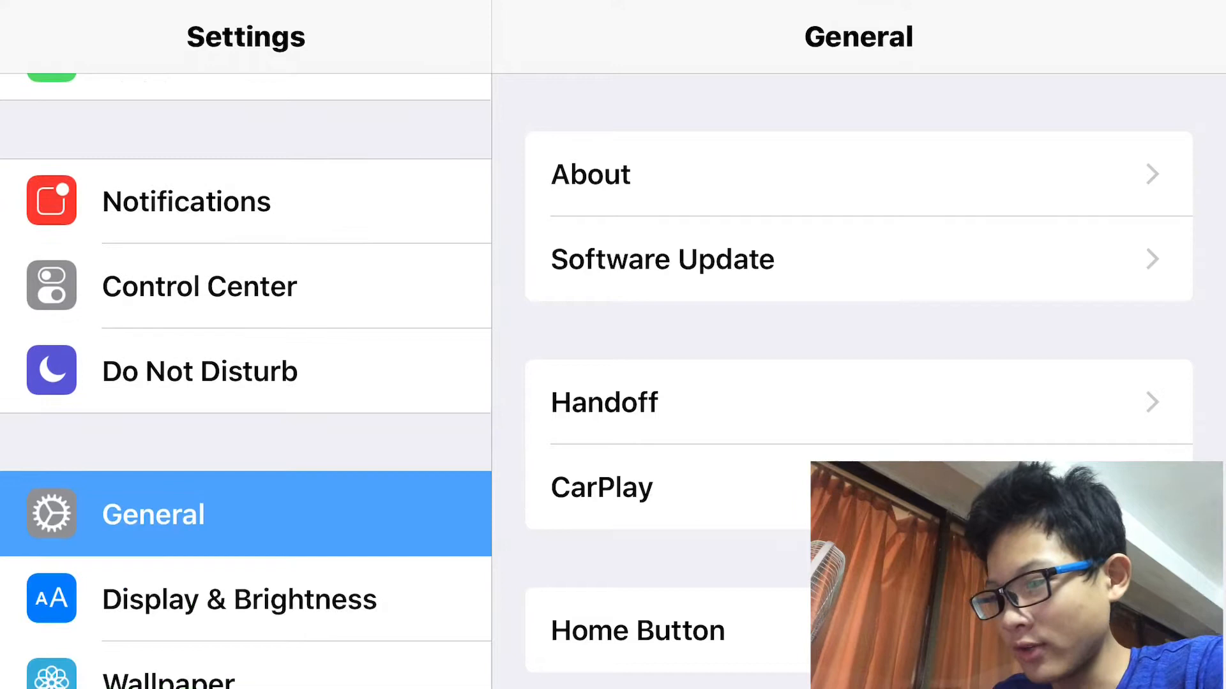
{"action": "left_click", "coordinate": [662, 259]}
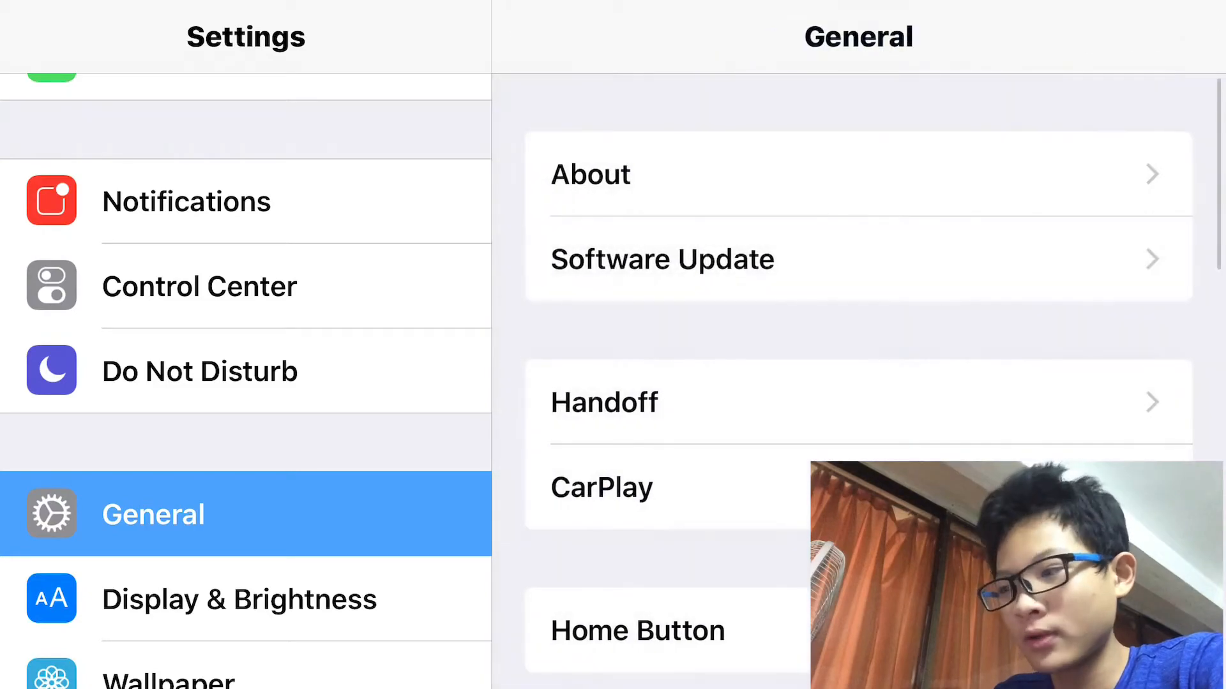
{"action": "key", "text": "home"}
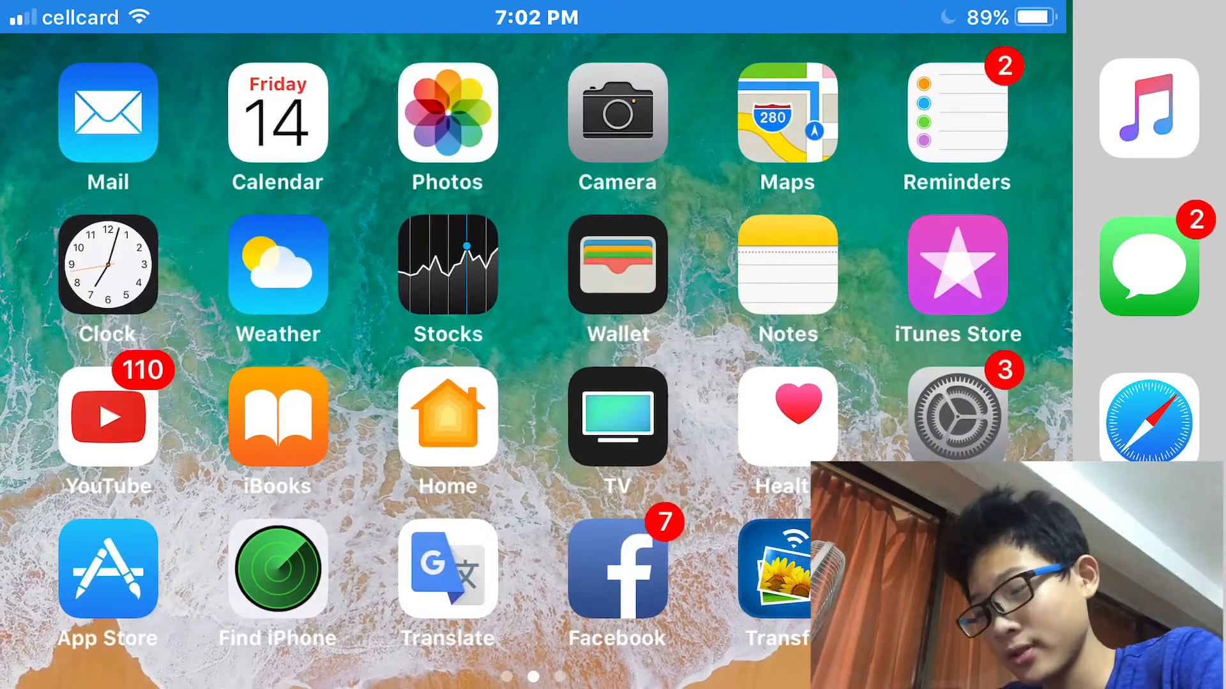
Browse the second Home Screen page and bring up Control Center with screen recording
{"action": "scroll", "scroll_direction": "left", "scroll_amount": 3}
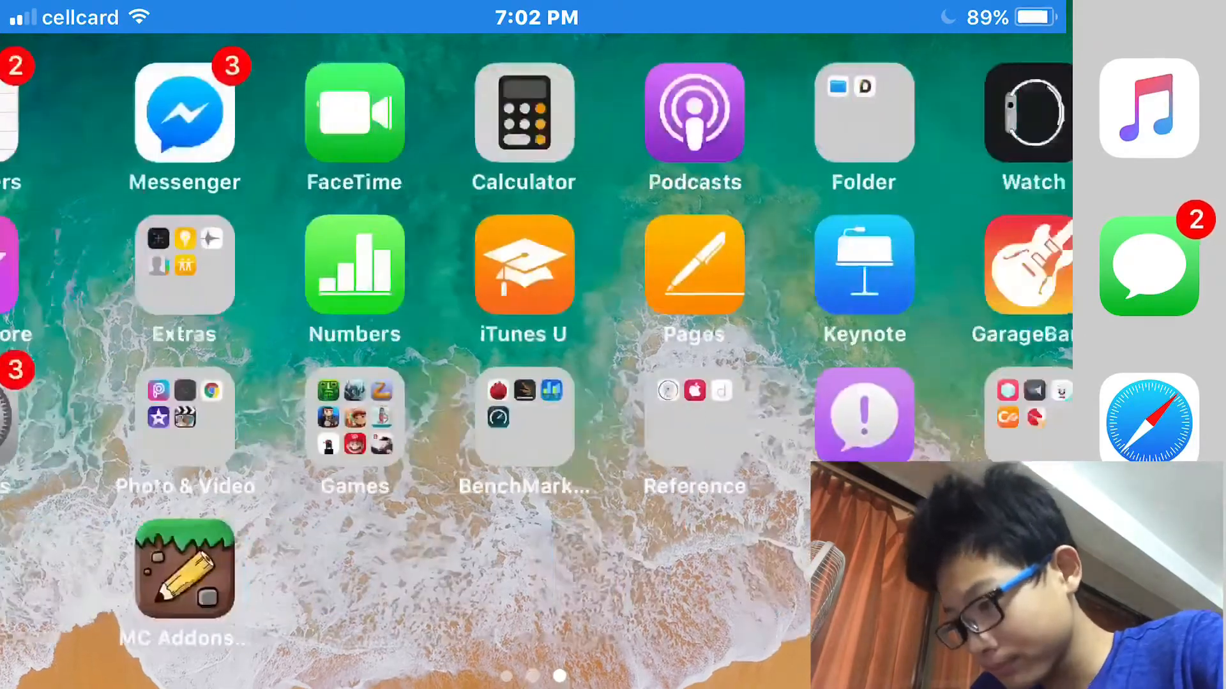
{"action": "scroll", "scroll_direction": "right", "scroll_amount": 3}
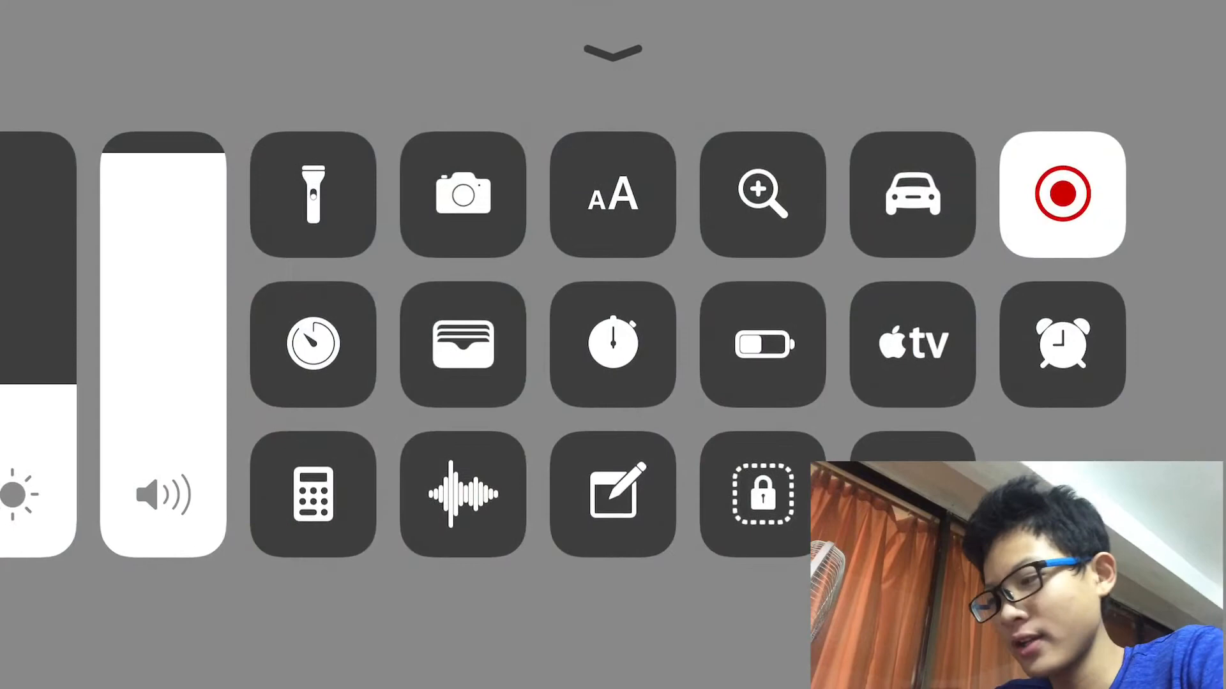
Dismiss Control Center and swipe to the second Home Screen page with the Minecraft add-ons app
{"action": "left_click", "coordinate": [613, 51]}
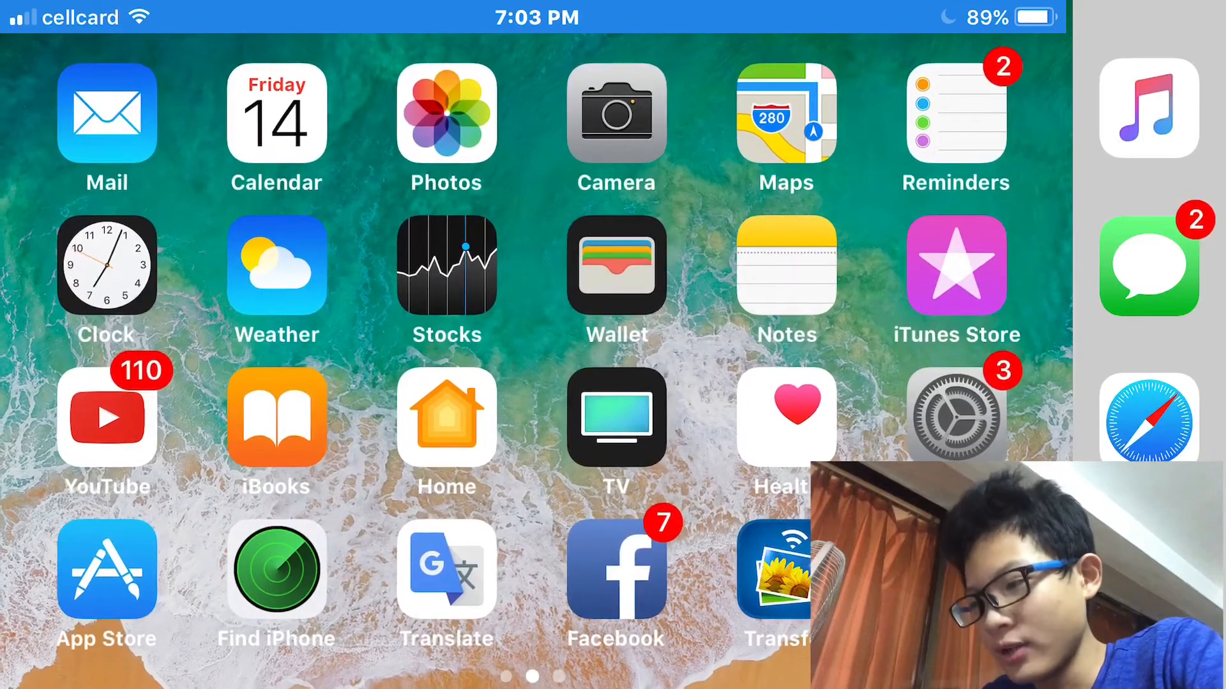
{"action": "scroll", "scroll_direction": "left", "scroll_amount": 3}
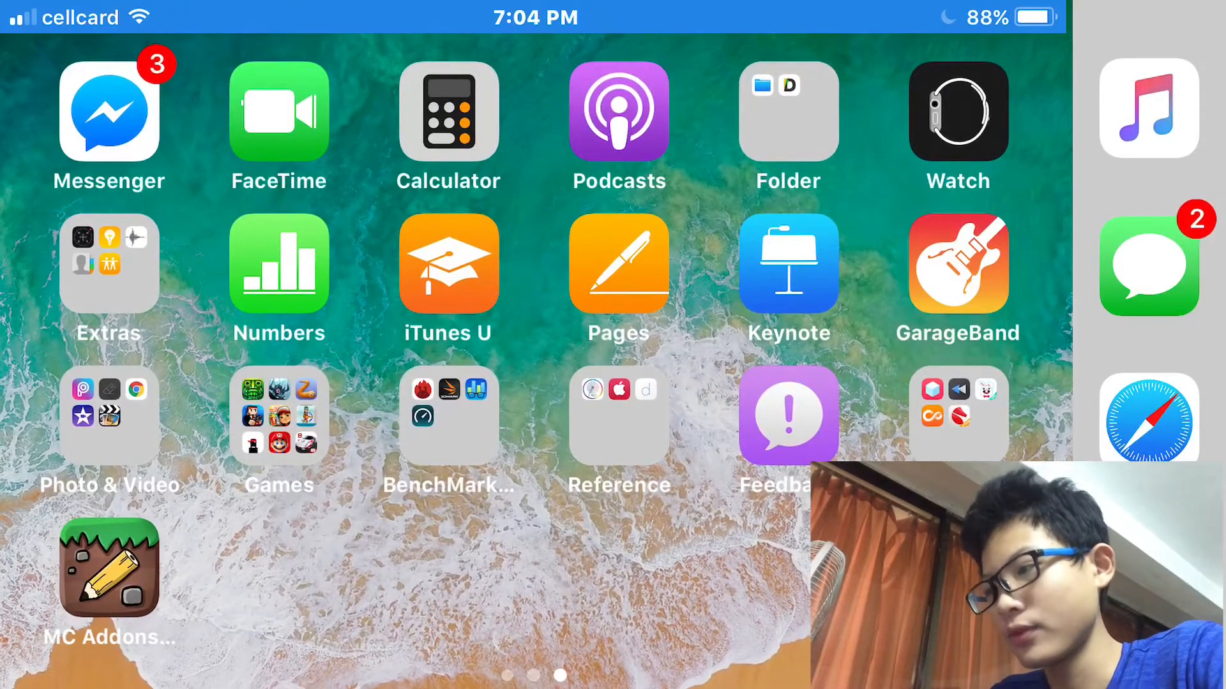
{"action": "scroll", "scroll_direction": "left", "scroll_amount": 3}
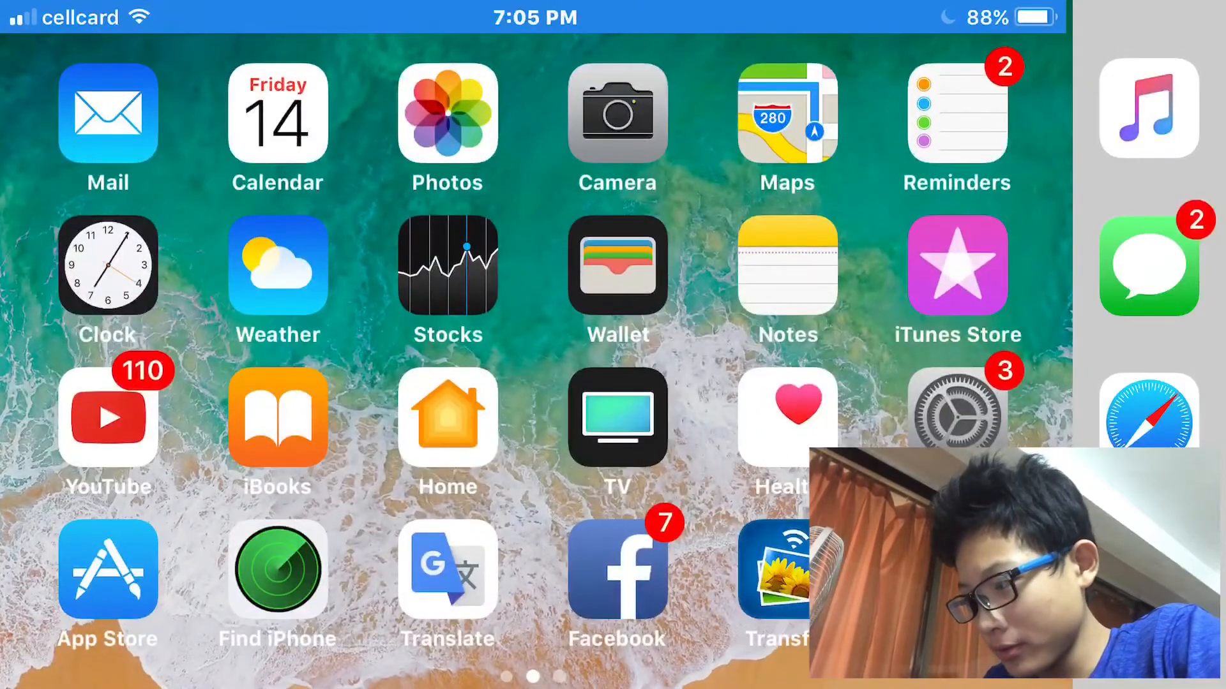
{"action": "scroll", "scroll_direction": "left", "scroll_amount": 3}
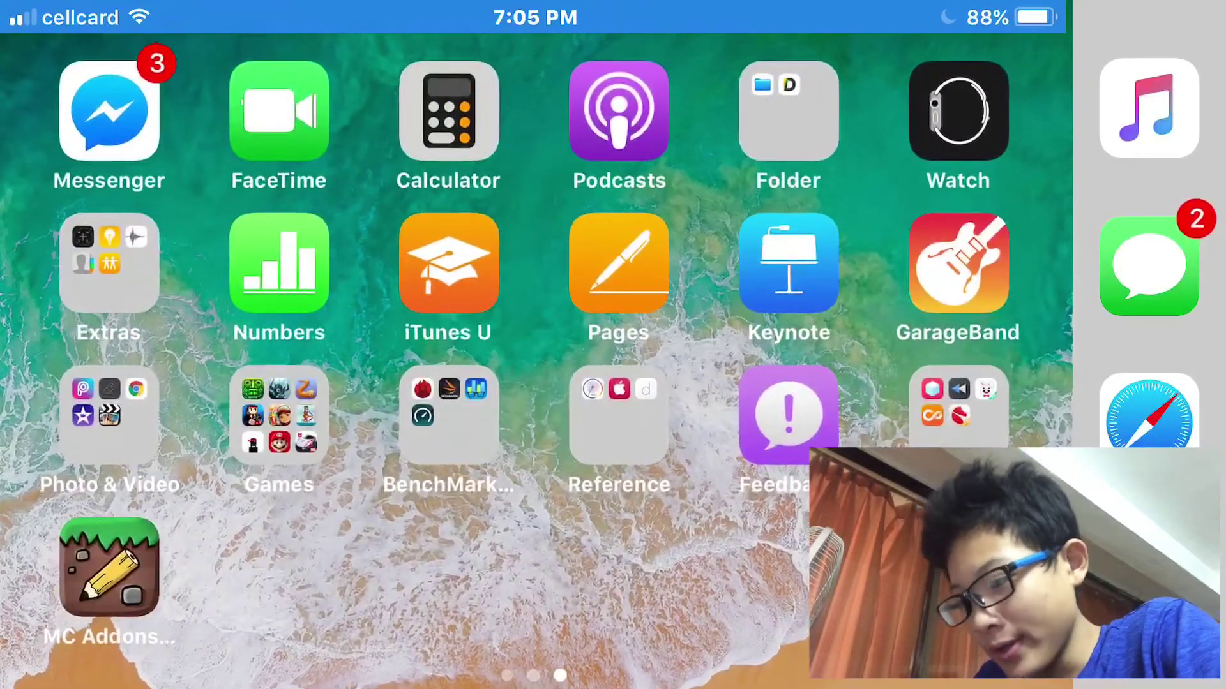
Create a new add-on named Janna in Addon Maker, dismissing the missing-name warning first
{"action": "left_click", "coordinate": [109, 567]}
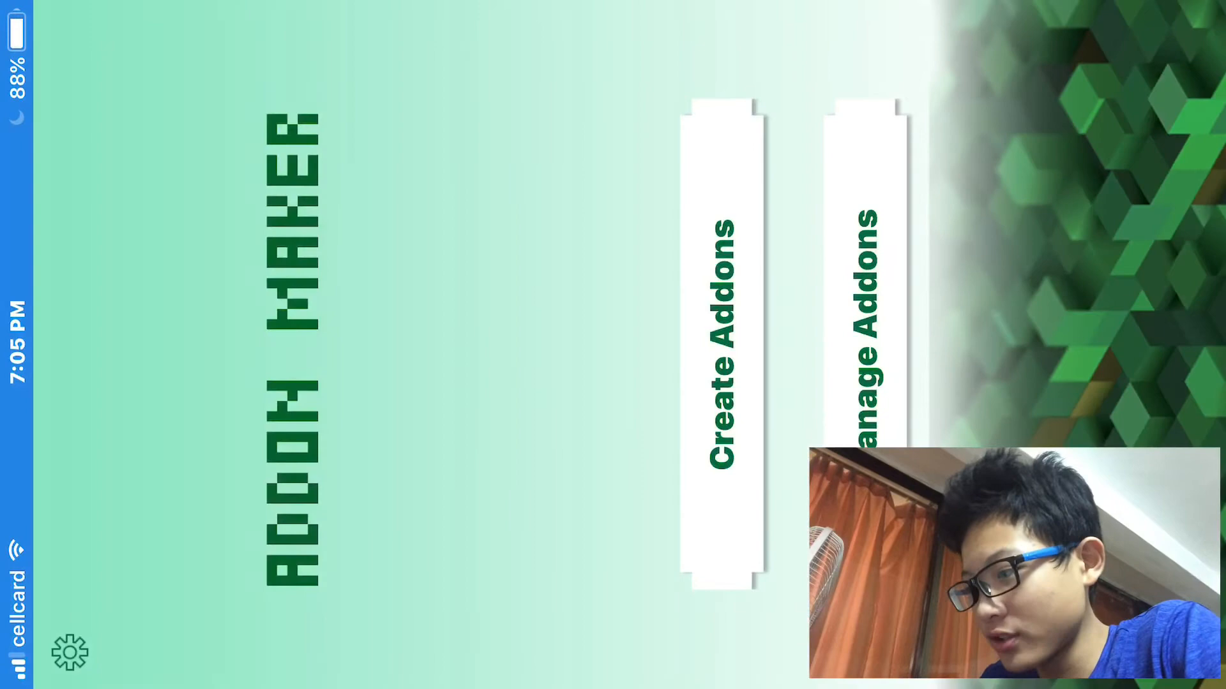
{"action": "left_click", "coordinate": [719, 335]}
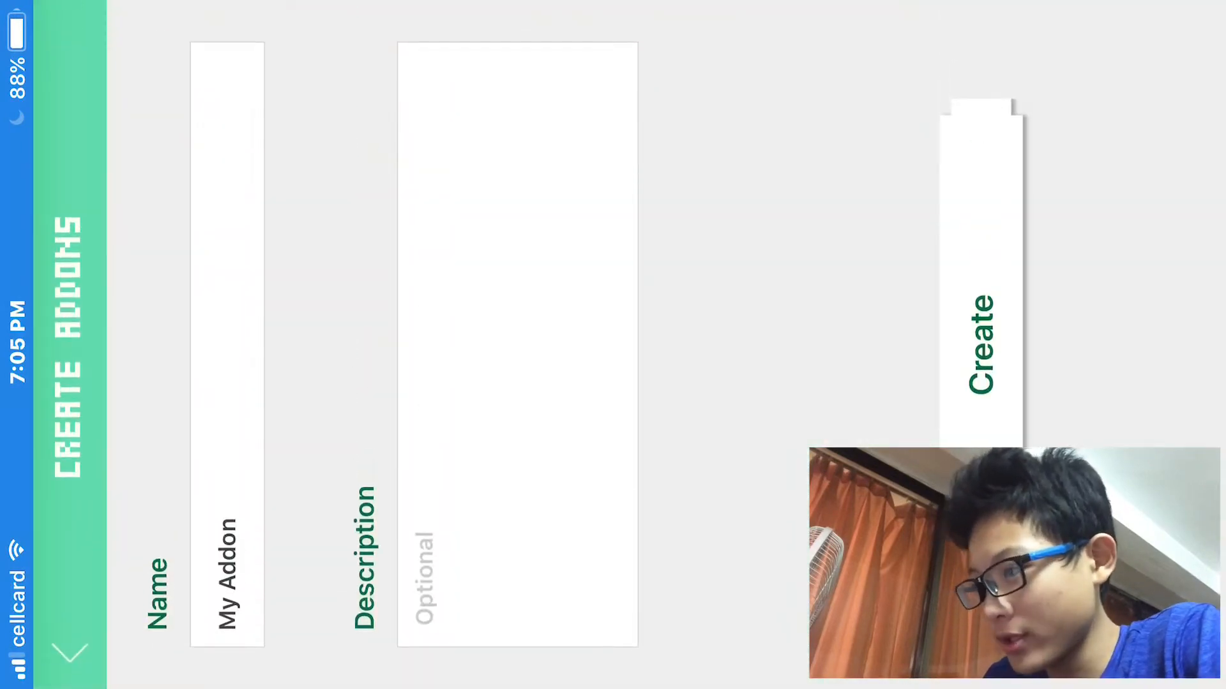
{"action": "left_click", "coordinate": [981, 343]}
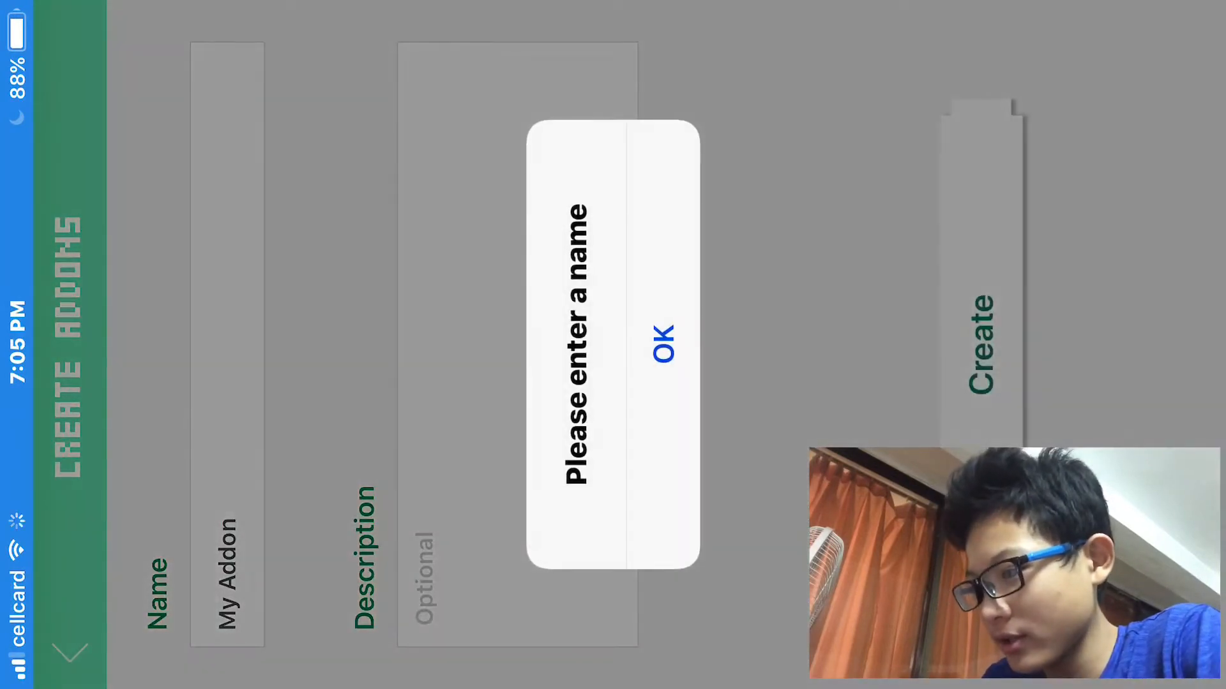
{"action": "left_click", "coordinate": [664, 332]}
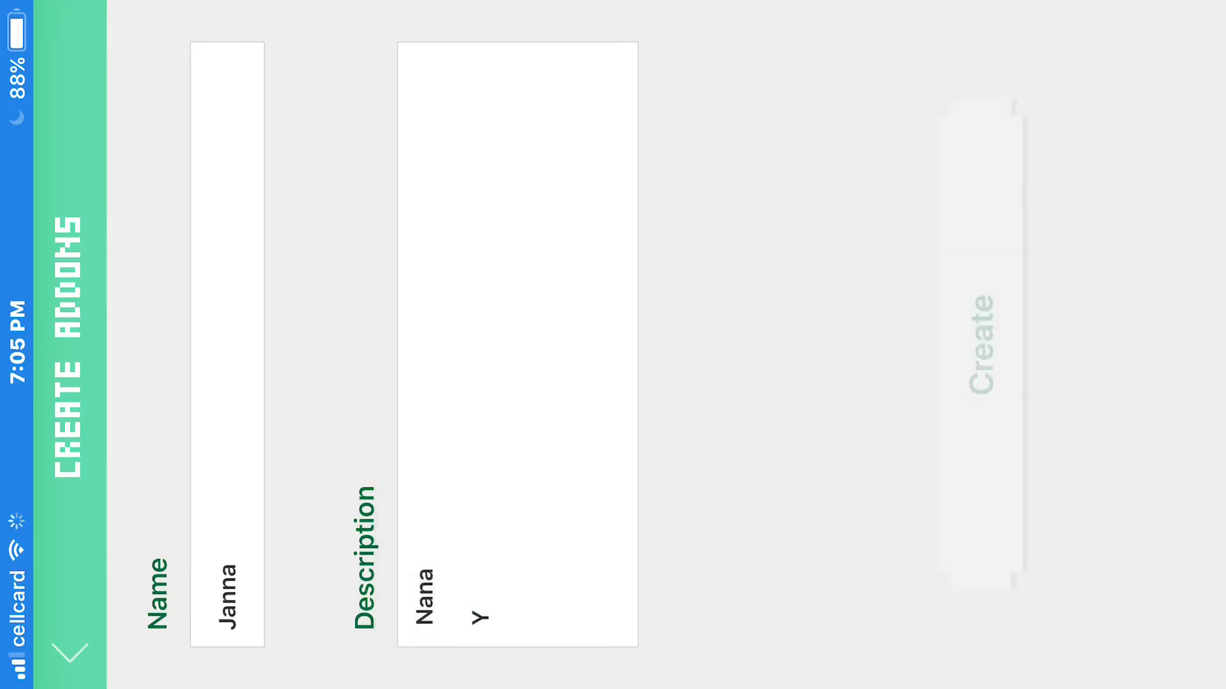
{"action": "left_click", "coordinate": [977, 343]}
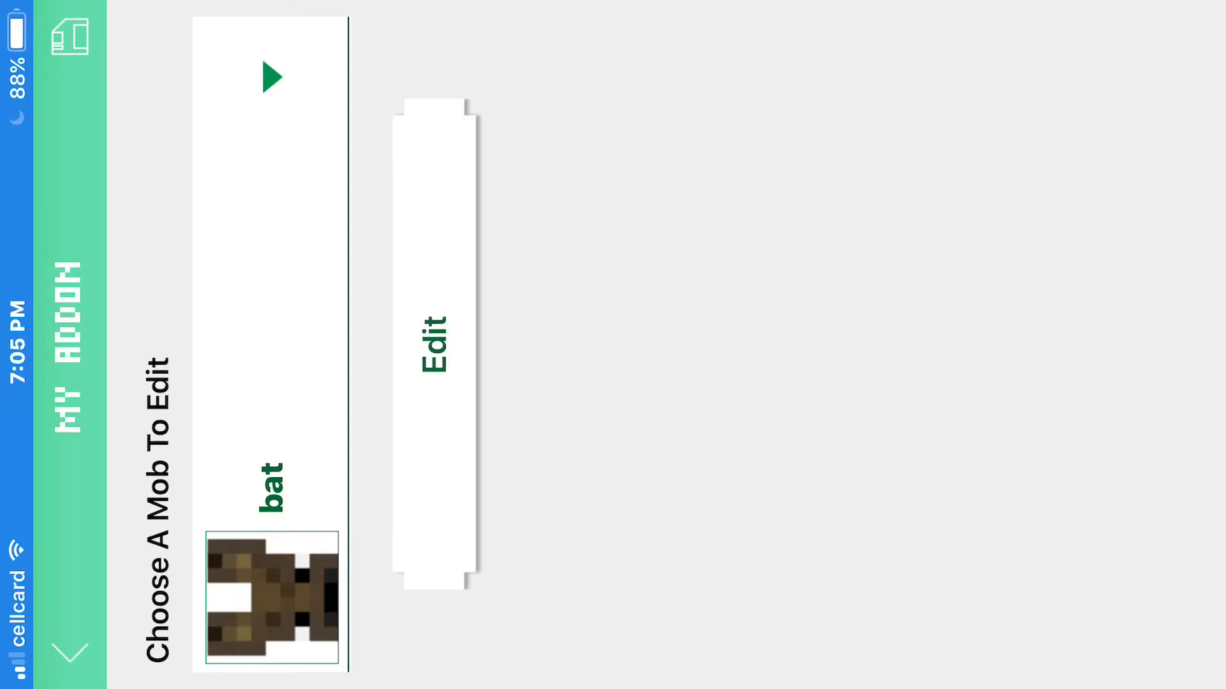
{"action": "left_click", "coordinate": [435, 336]}
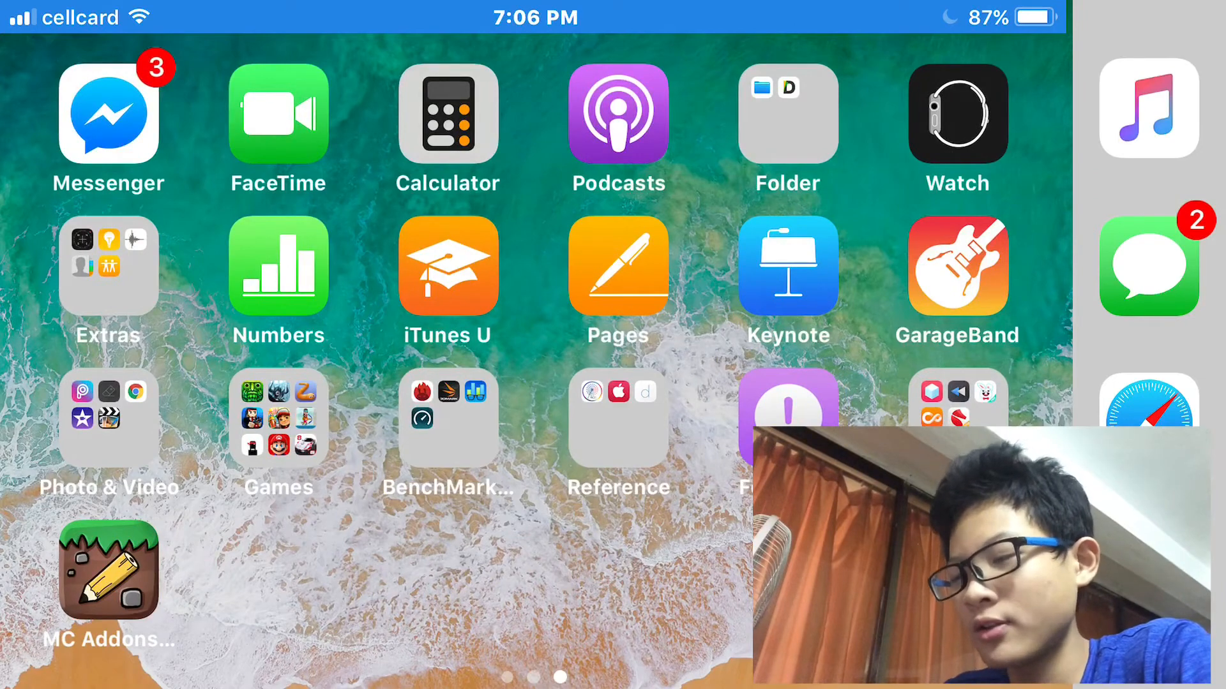
Swipe back across the Home Screen pages toward the first page with Cute CUT Pro
{"action": "scroll", "scroll_direction": "right", "scroll_amount": 3}
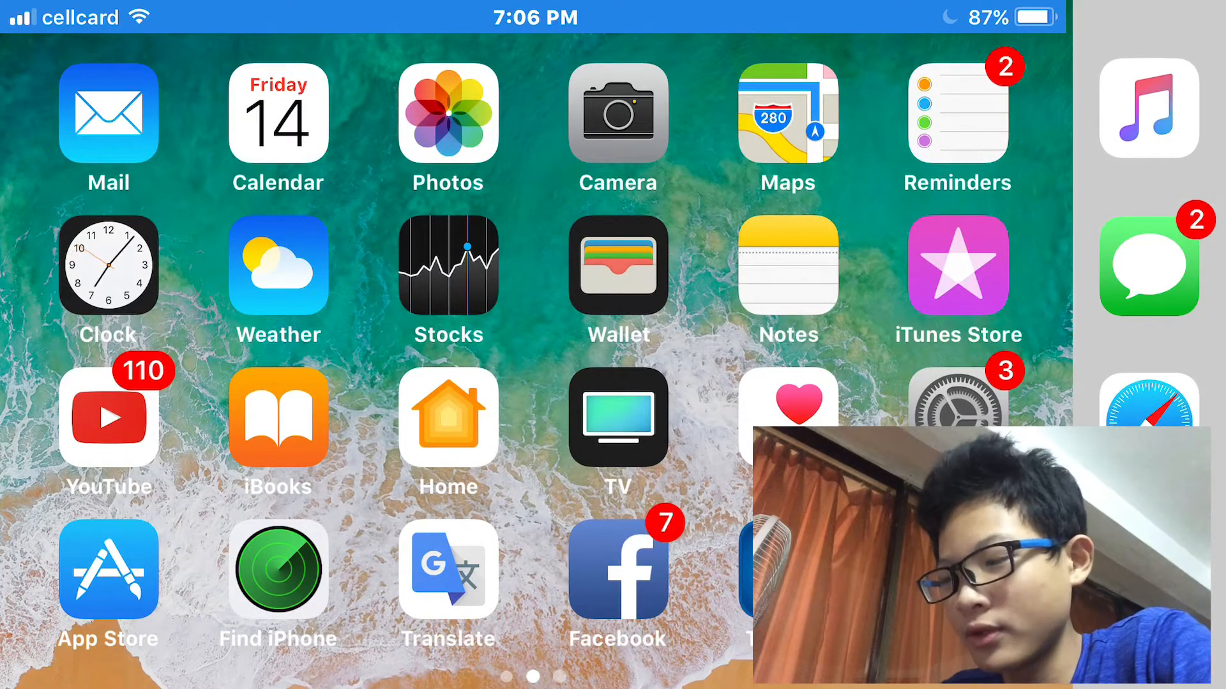
{"action": "scroll", "scroll_direction": "left", "scroll_amount": 3}
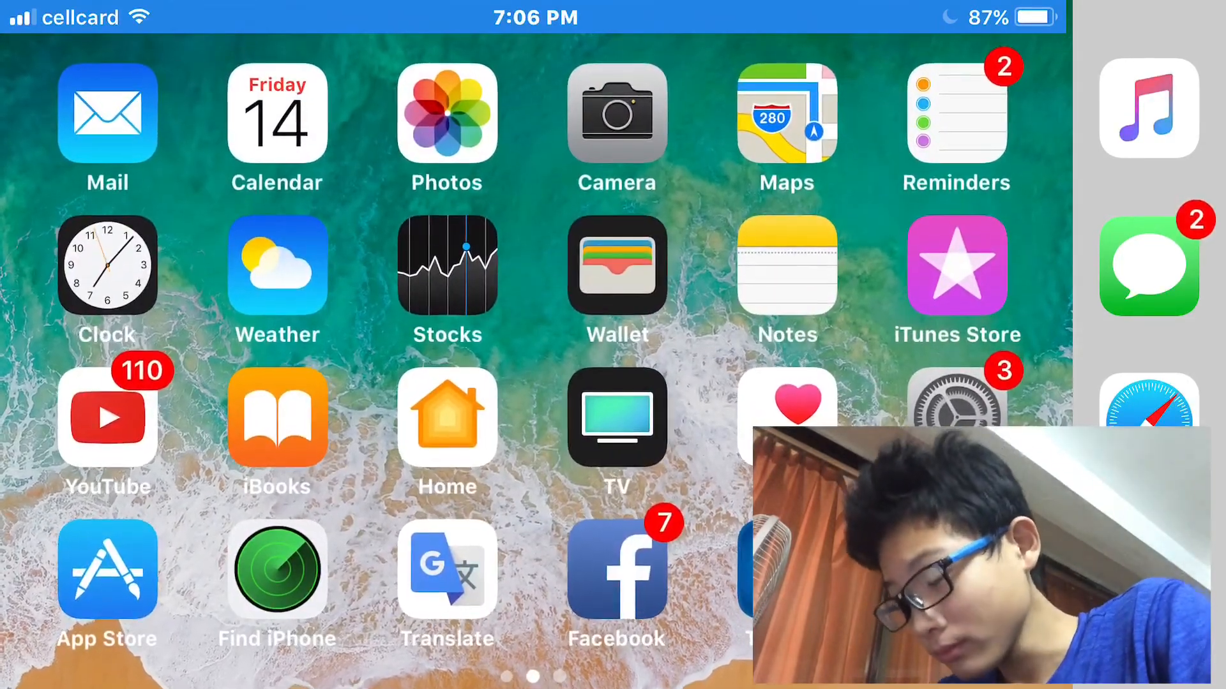
{"action": "scroll", "scroll_direction": "left", "scroll_amount": 3}
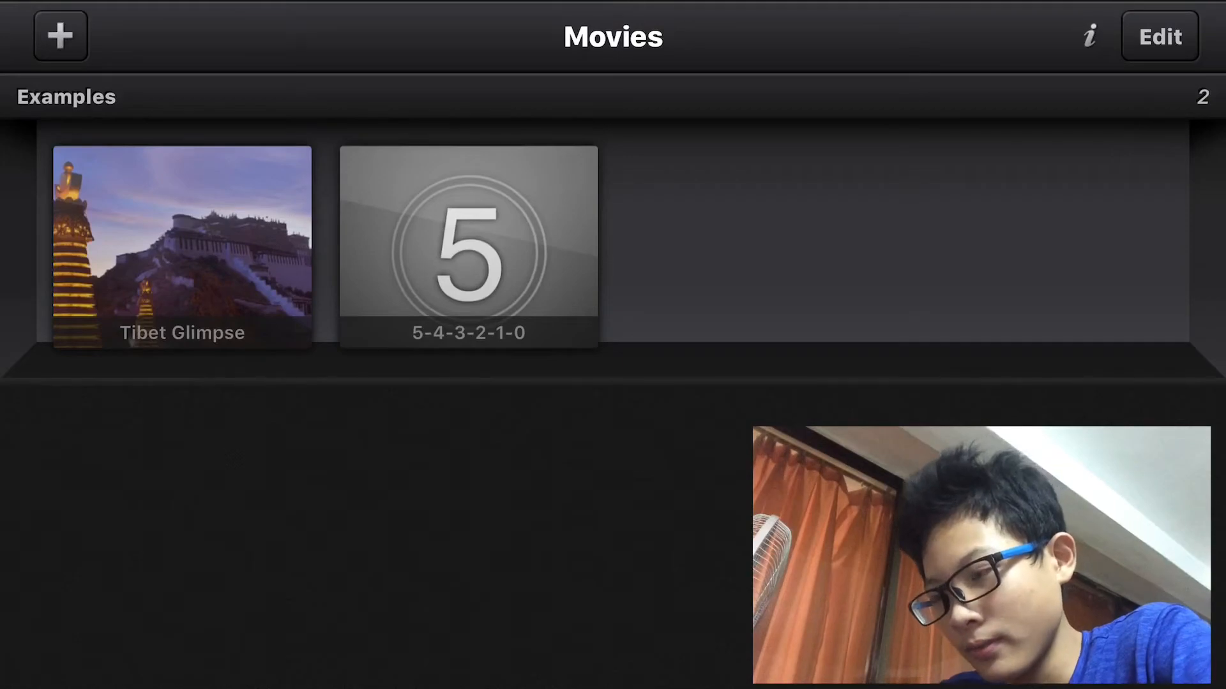
Start a new movie and add the 3:11 screen recording from Camera Roll to its timeline
{"action": "left_click", "coordinate": [60, 36]}
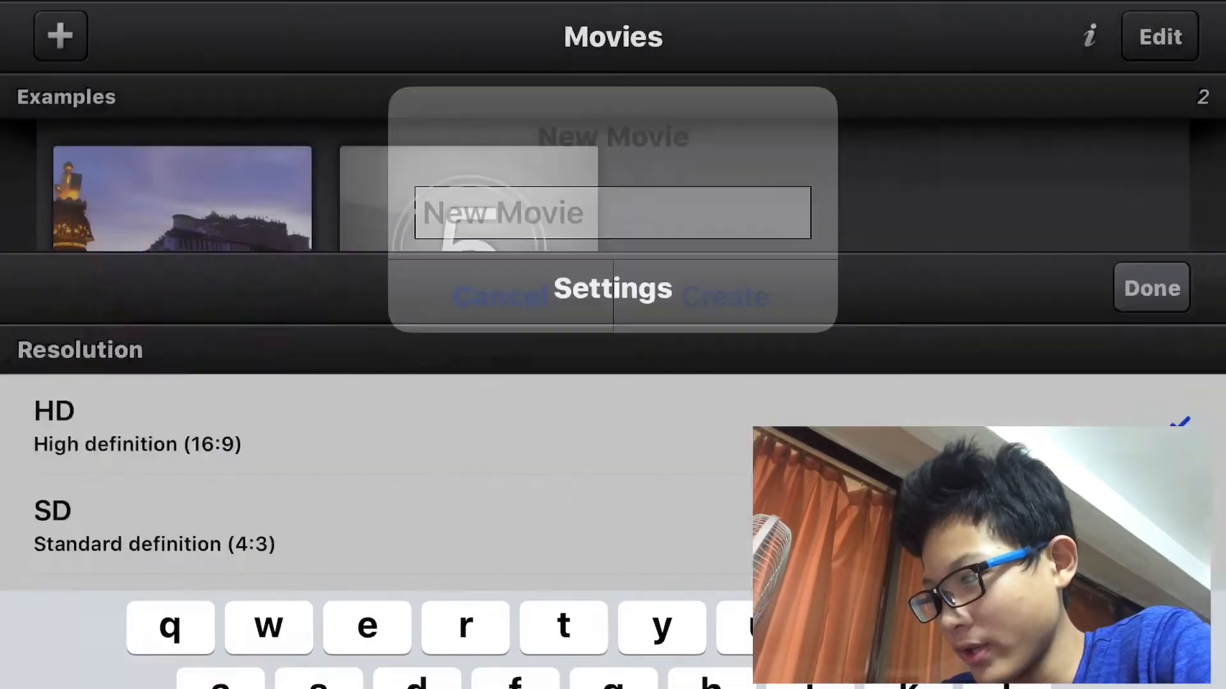
{"action": "left_click", "coordinate": [723, 298]}
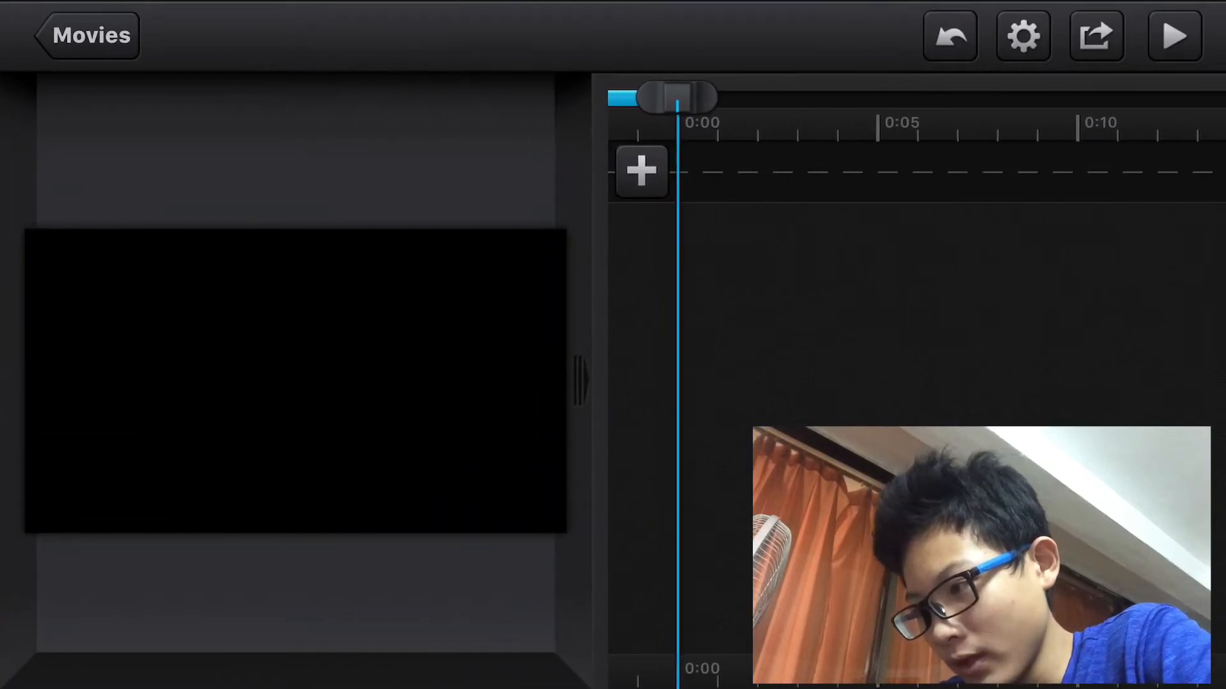
{"action": "left_click", "coordinate": [640, 169]}
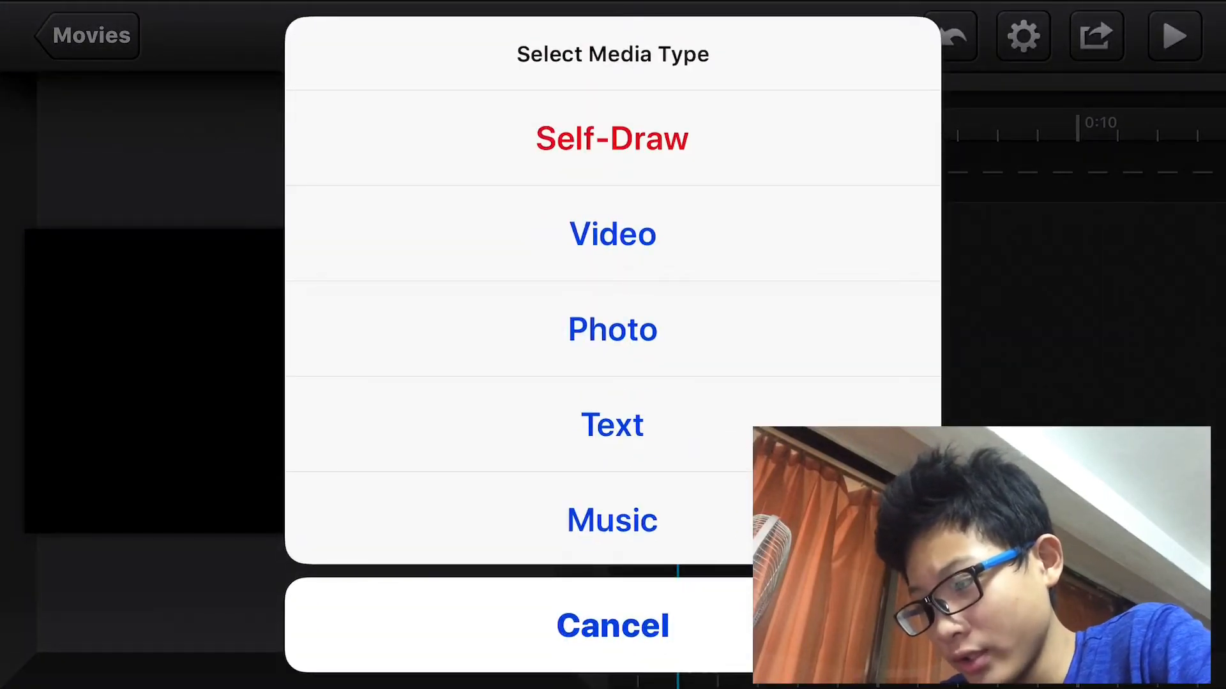
{"action": "left_click", "coordinate": [612, 234]}
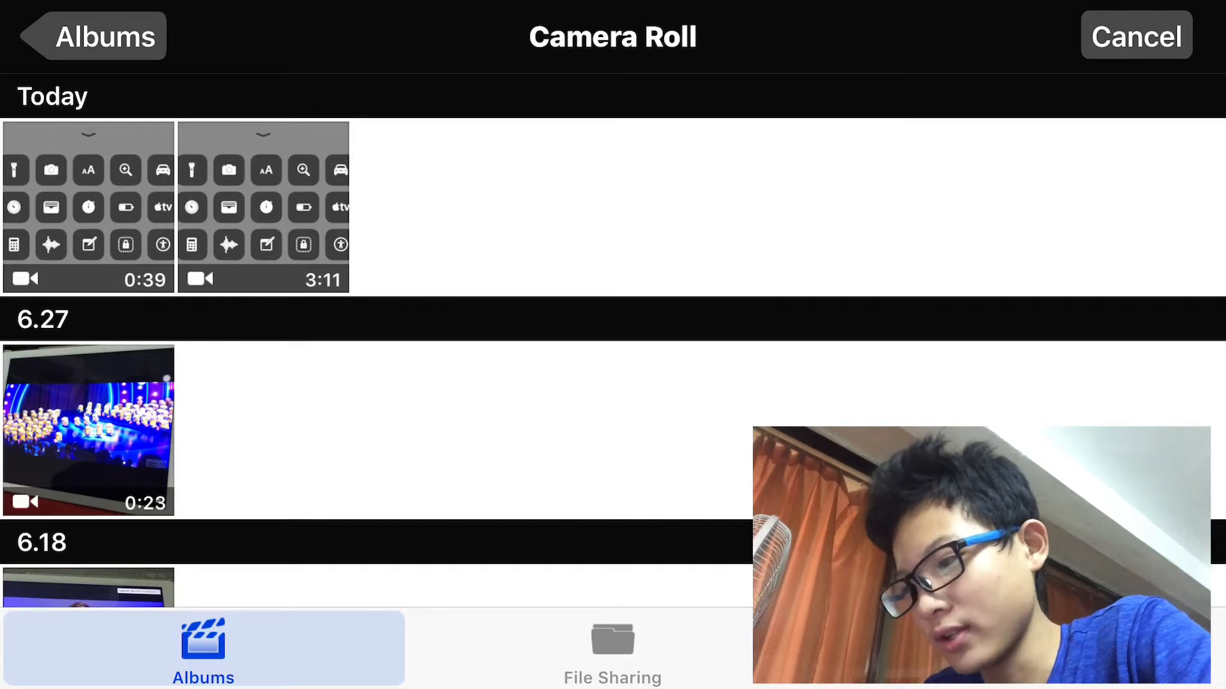
{"action": "left_click", "coordinate": [88, 207]}
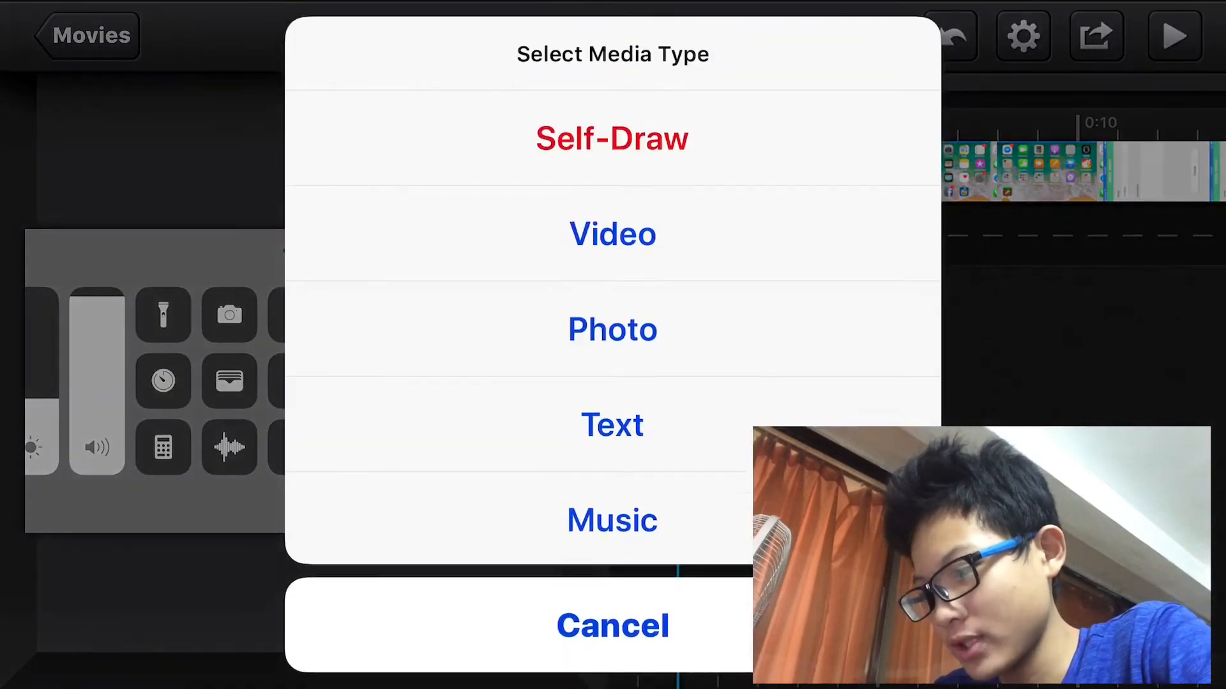
Dismiss the media type choices and preview the clip into the Addon Maker section
{"action": "left_click", "coordinate": [611, 625]}
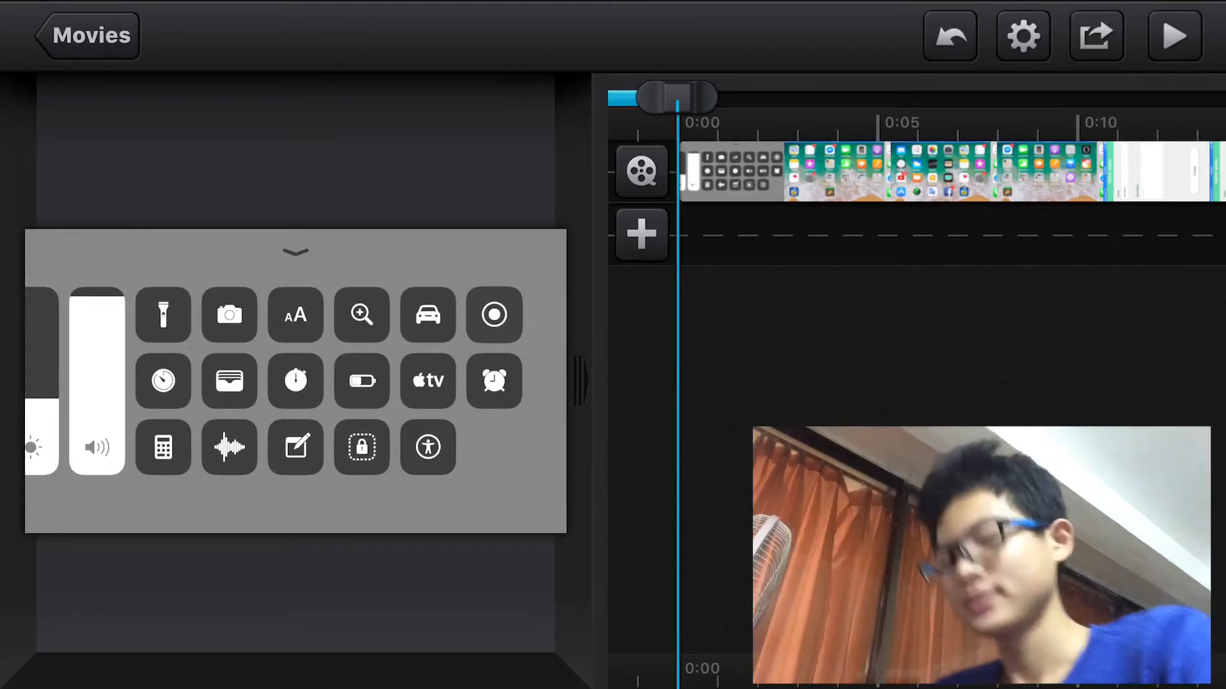
{"action": "left_click", "coordinate": [295, 252]}
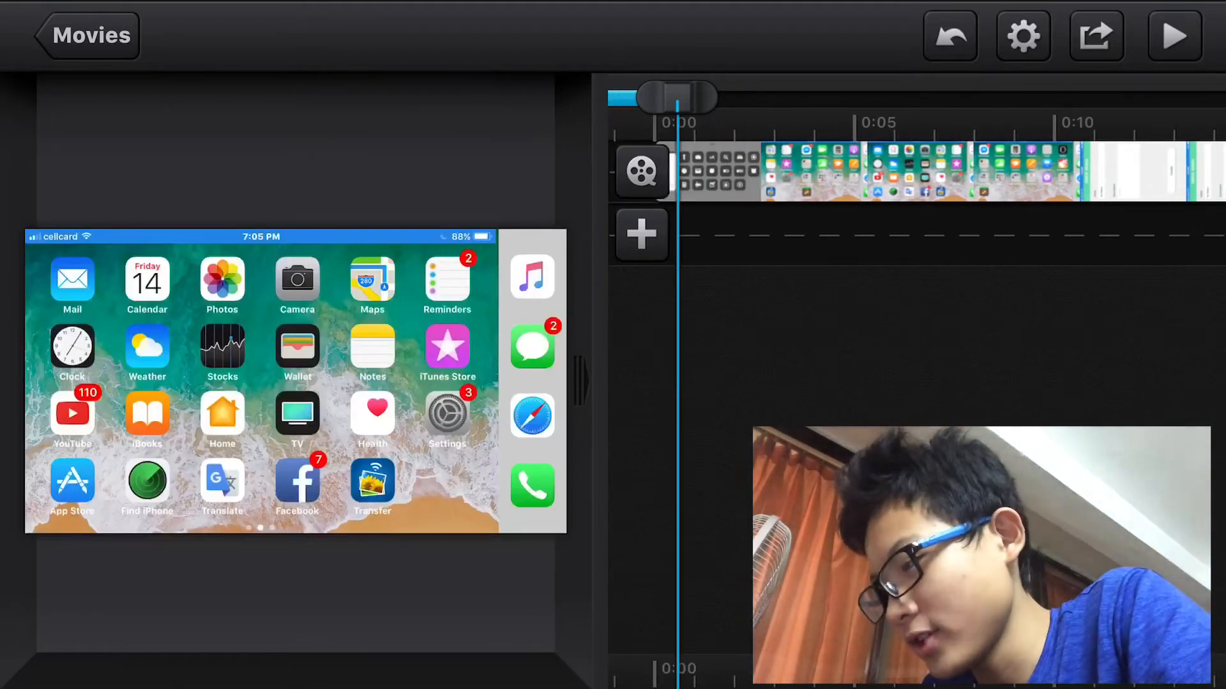
{"action": "left_click", "coordinate": [1172, 35]}
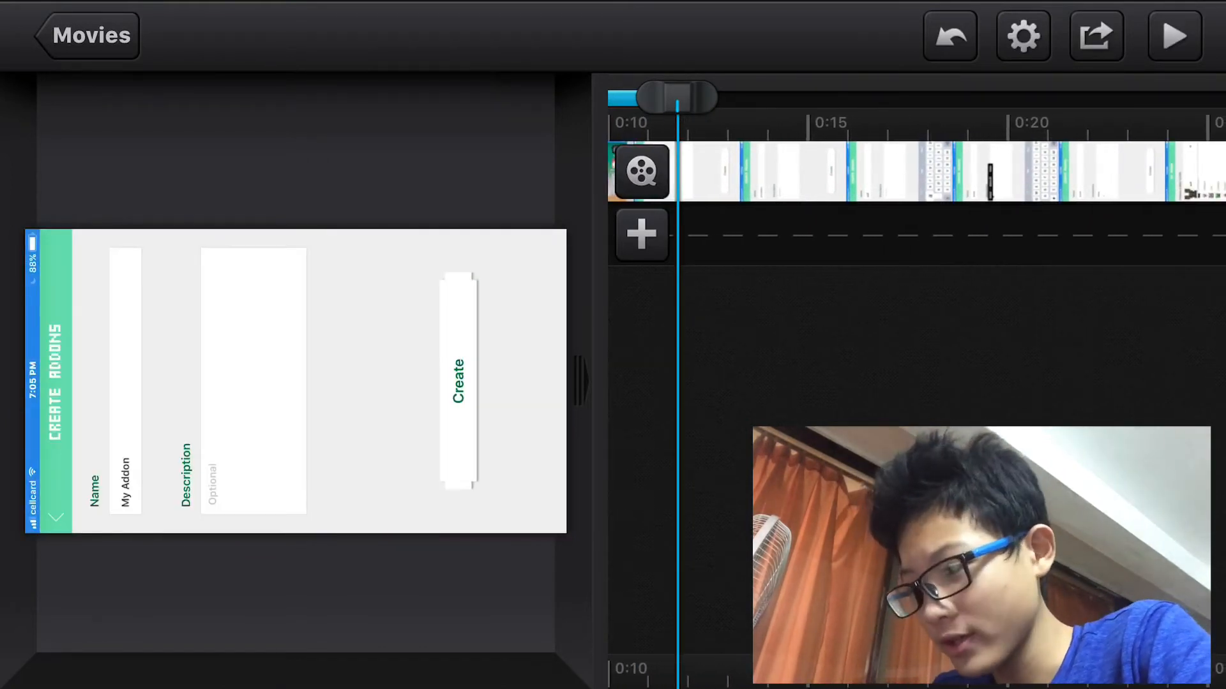
{"action": "left_click", "coordinate": [459, 383]}
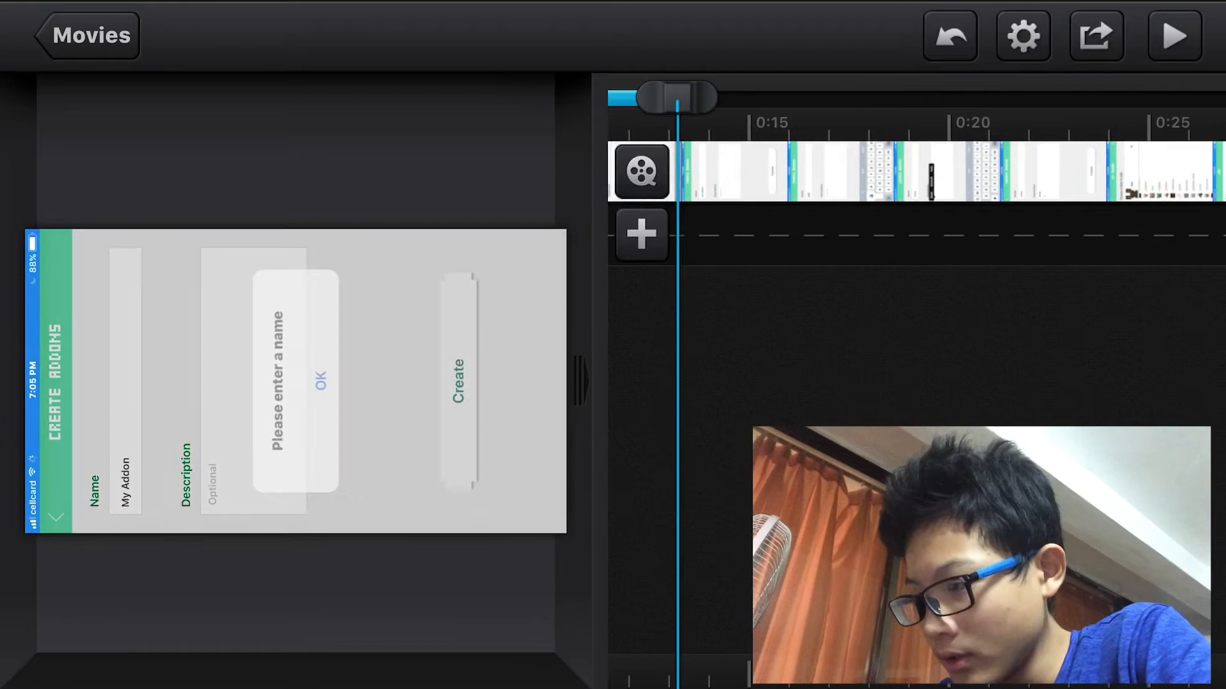
{"action": "left_click", "coordinate": [319, 385]}
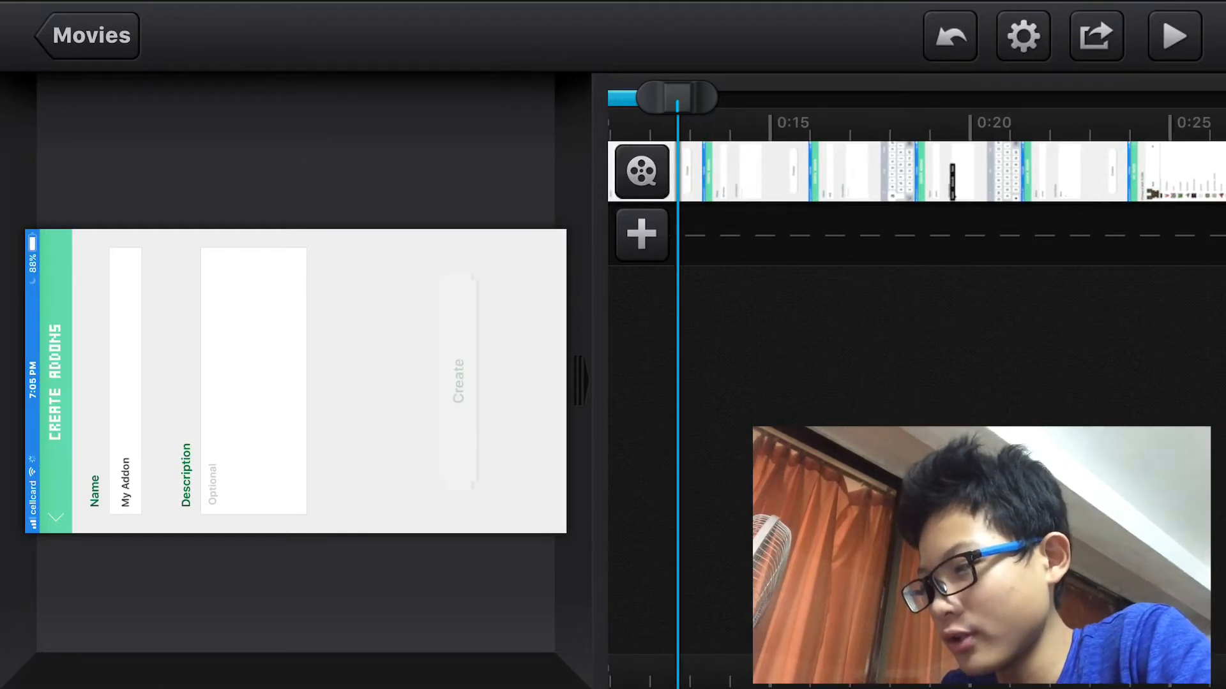
Select the screen recording clip and rotate it 90° into upright portrait orientation
{"action": "left_click", "coordinate": [295, 382]}
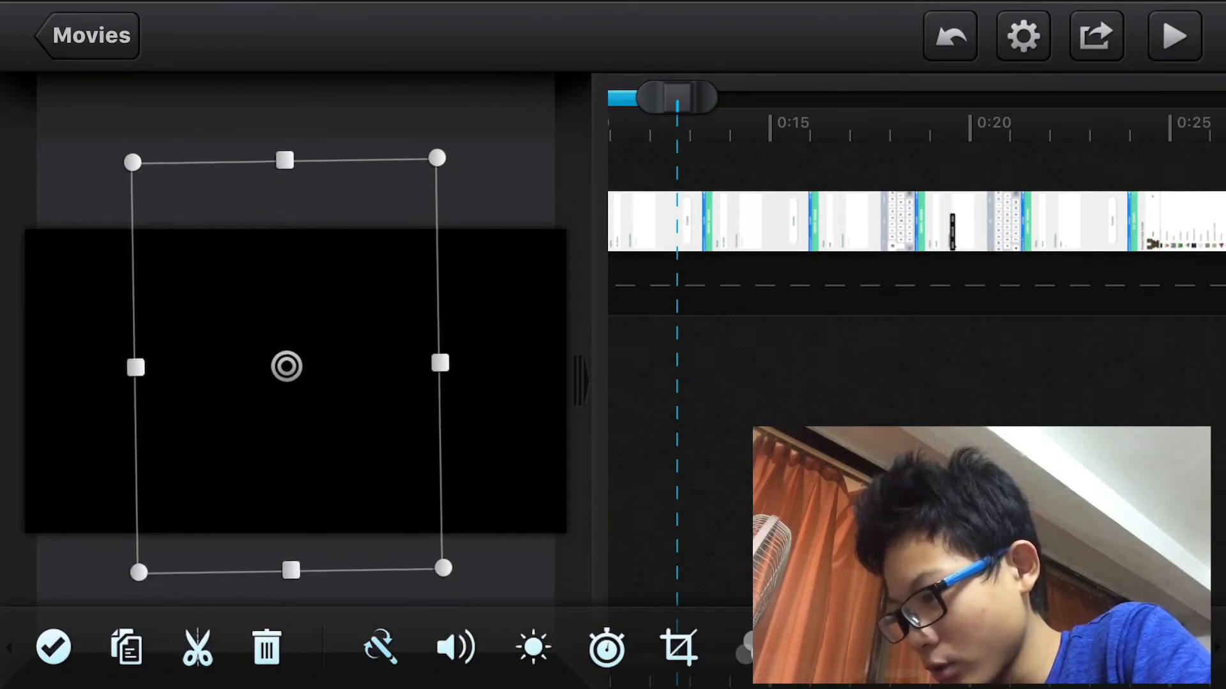
{"action": "left_click_drag", "start_coordinate": [287, 161], "coordinate": [287, 218]}
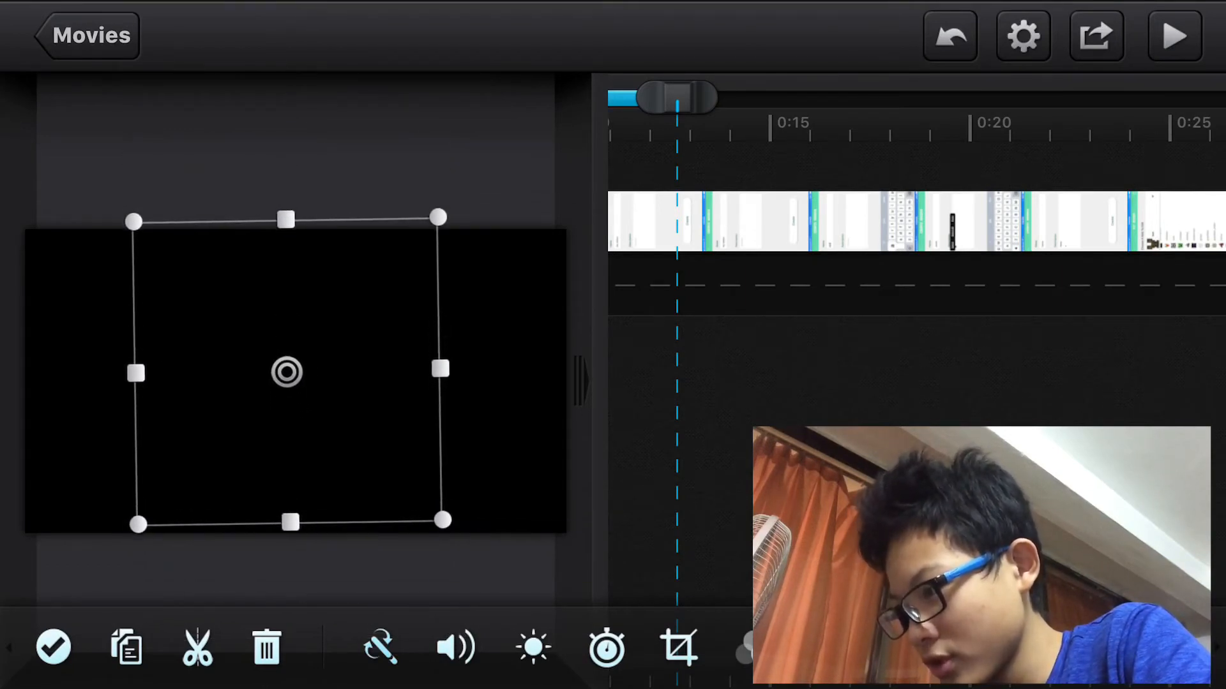
{"action": "left_click_drag", "start_coordinate": [285, 219], "coordinate": [285, 227]}
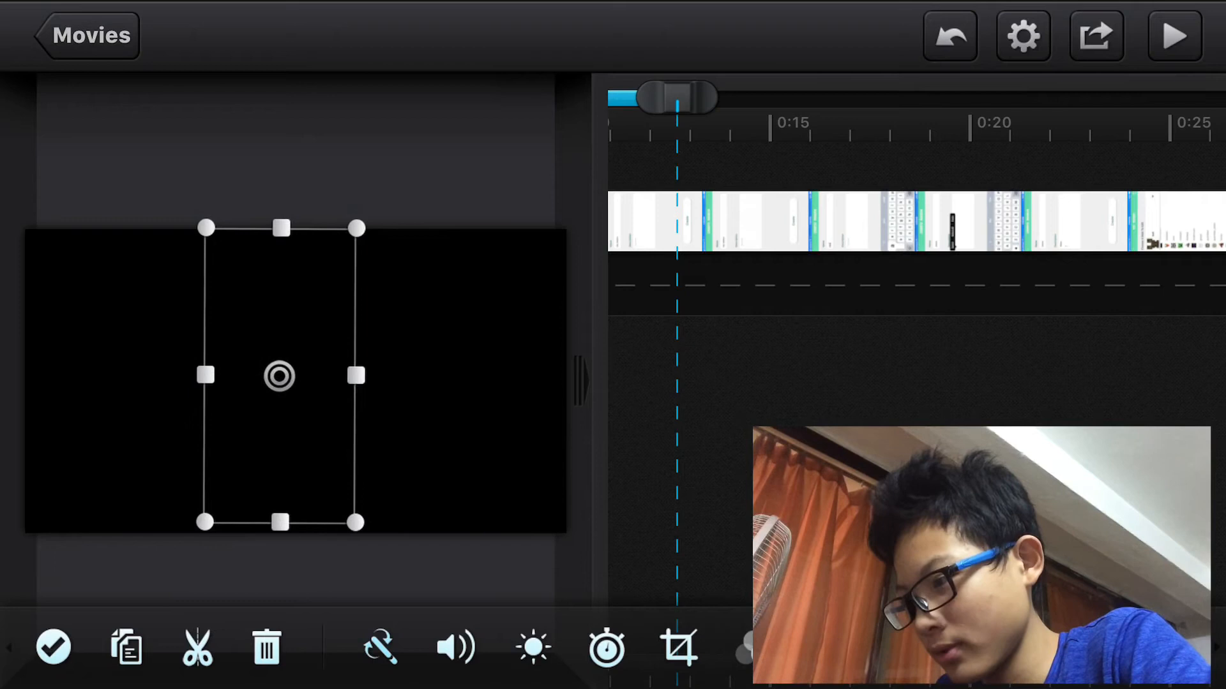
{"action": "left_click", "coordinate": [279, 376]}
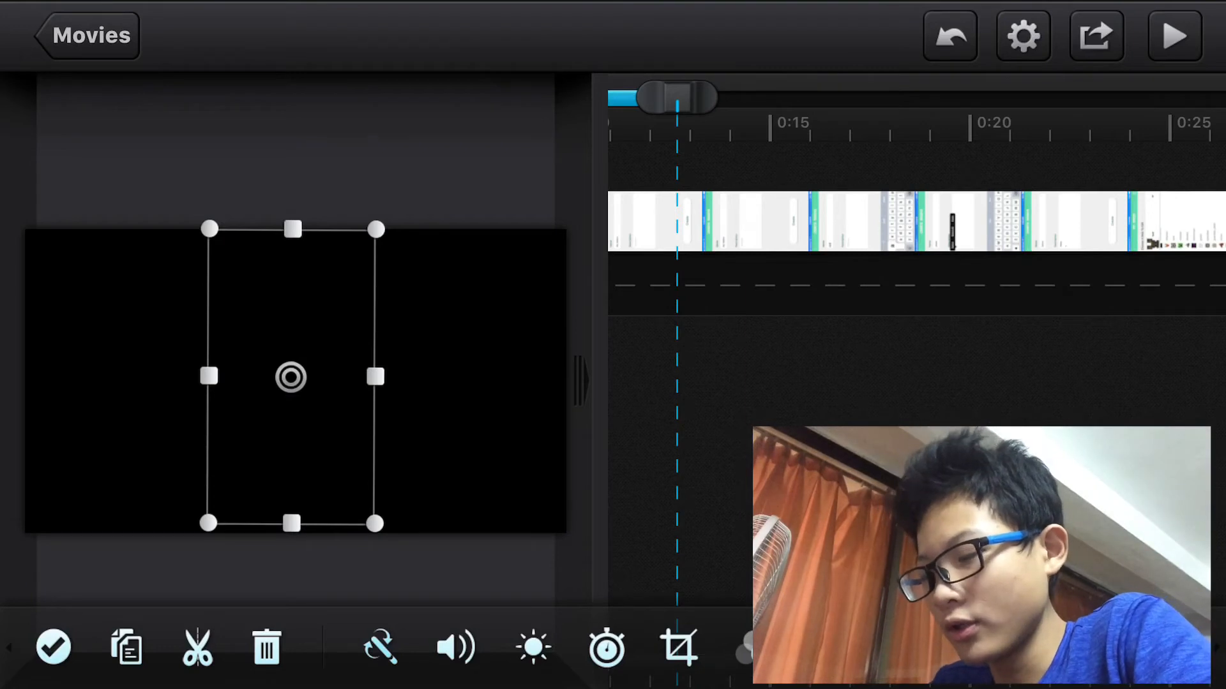
Apply the rotation, play the upright clip, and stop back at the start
{"action": "left_click", "coordinate": [1173, 36]}
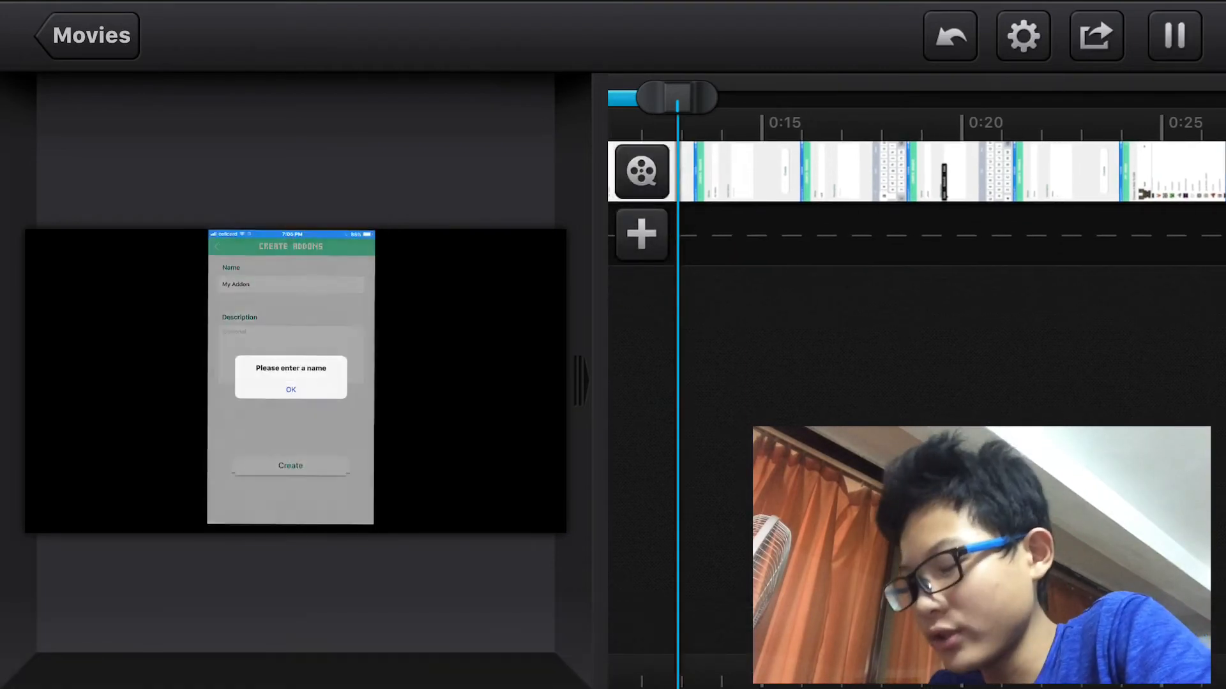
{"action": "left_click", "coordinate": [290, 390]}
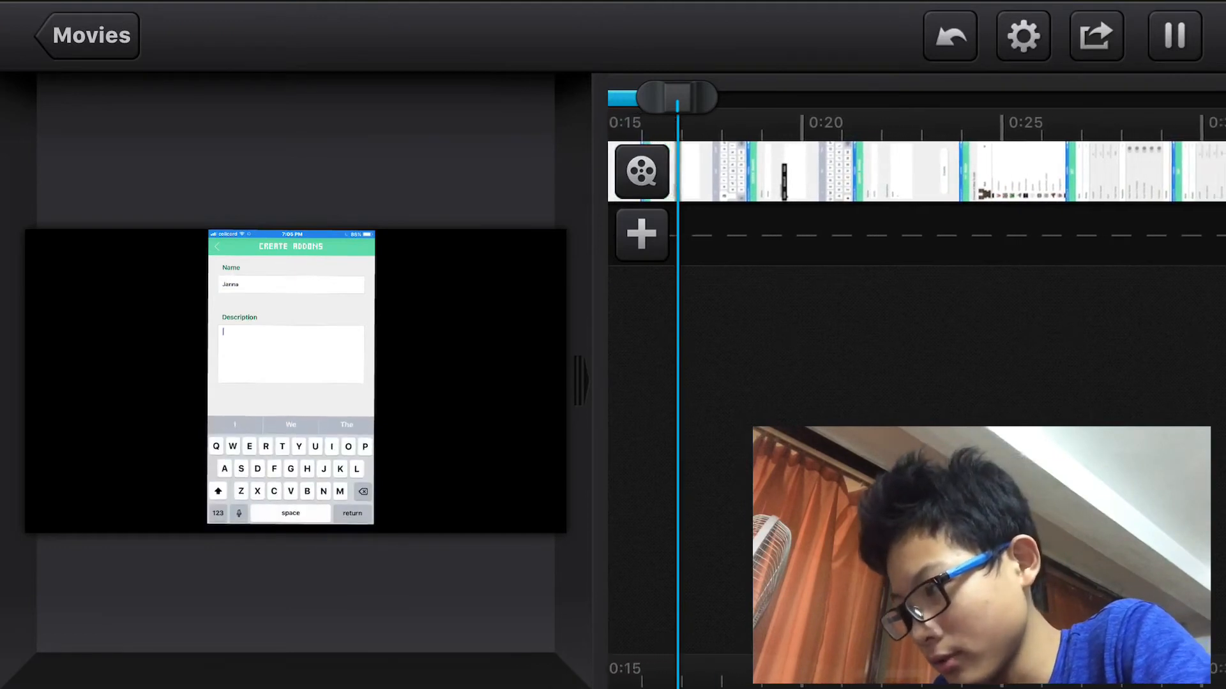
{"action": "left_click", "coordinate": [290, 353]}
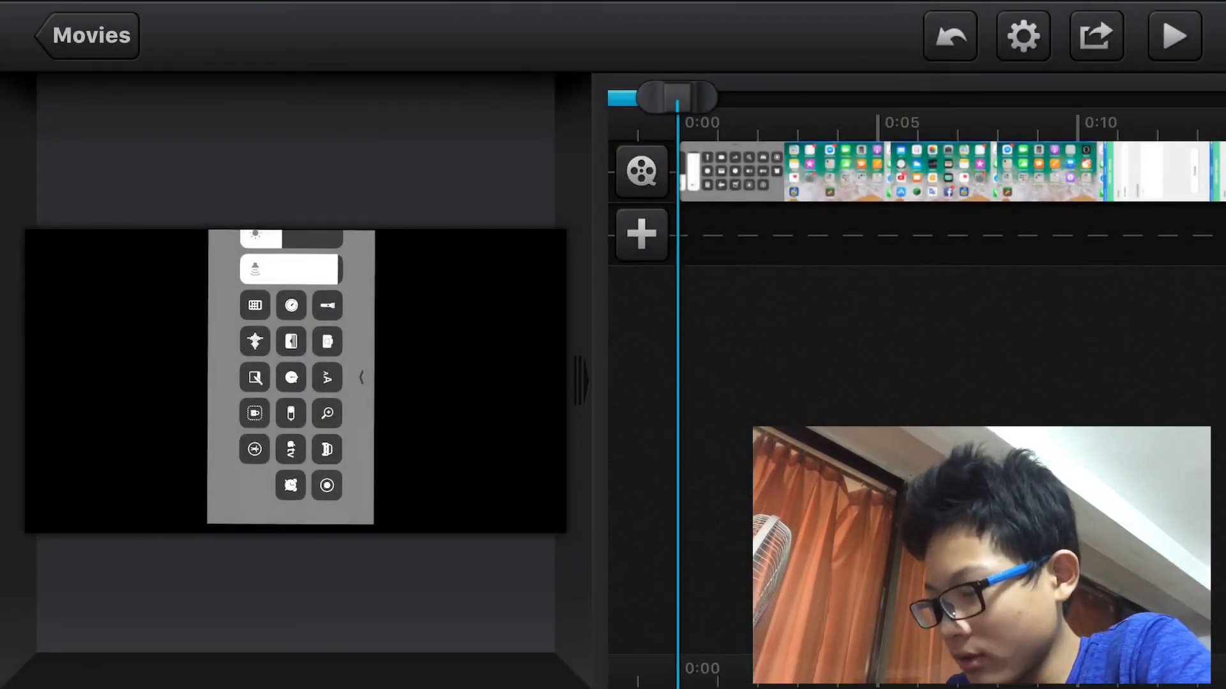
Add the tablet footage as a second video track and play both tracks to check them
{"action": "left_click", "coordinate": [640, 235]}
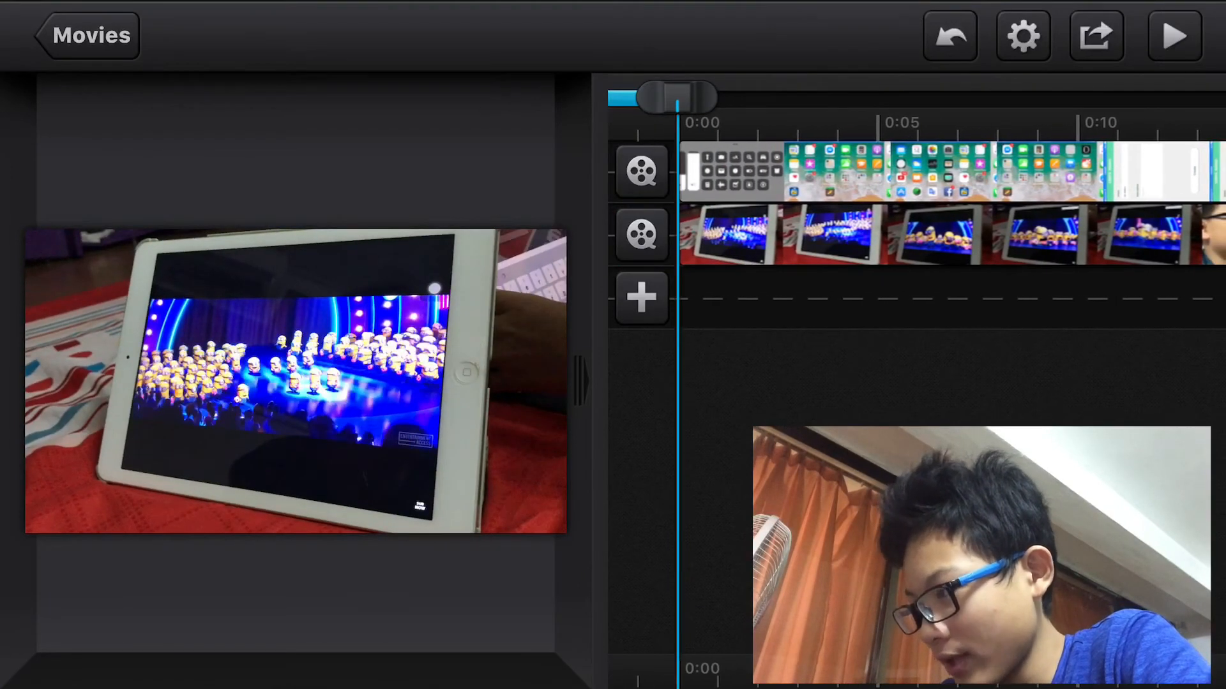
{"action": "left_click", "coordinate": [1172, 36]}
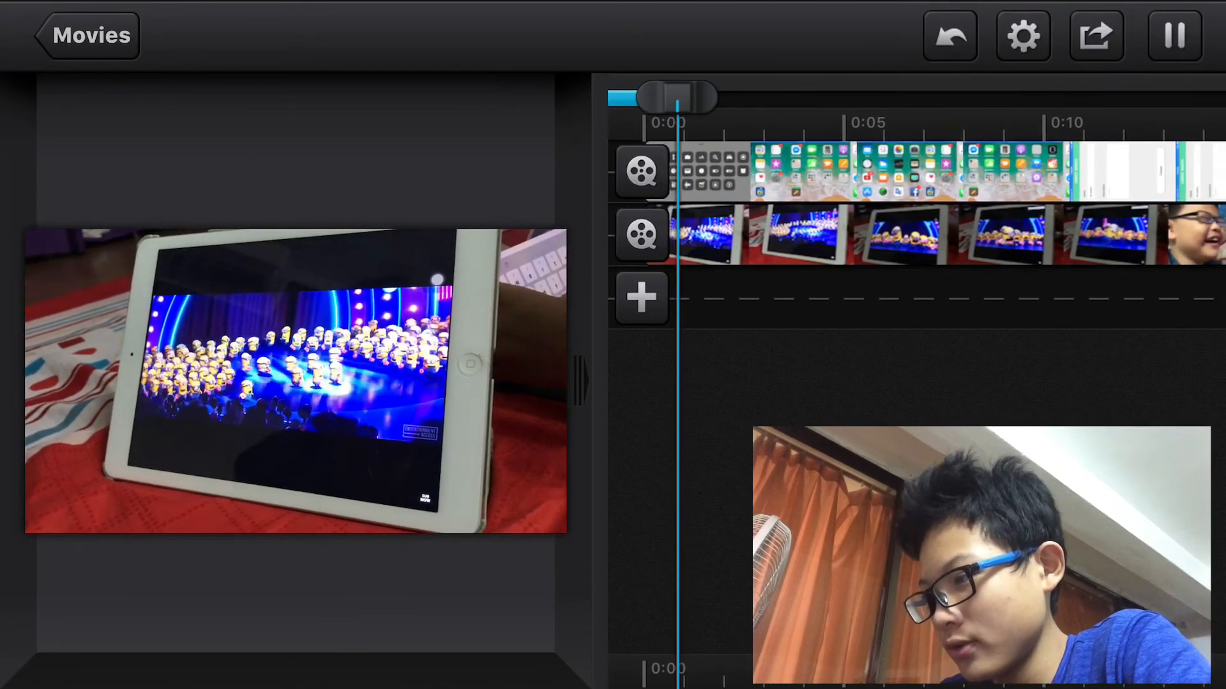
{"action": "left_click", "coordinate": [1173, 36]}
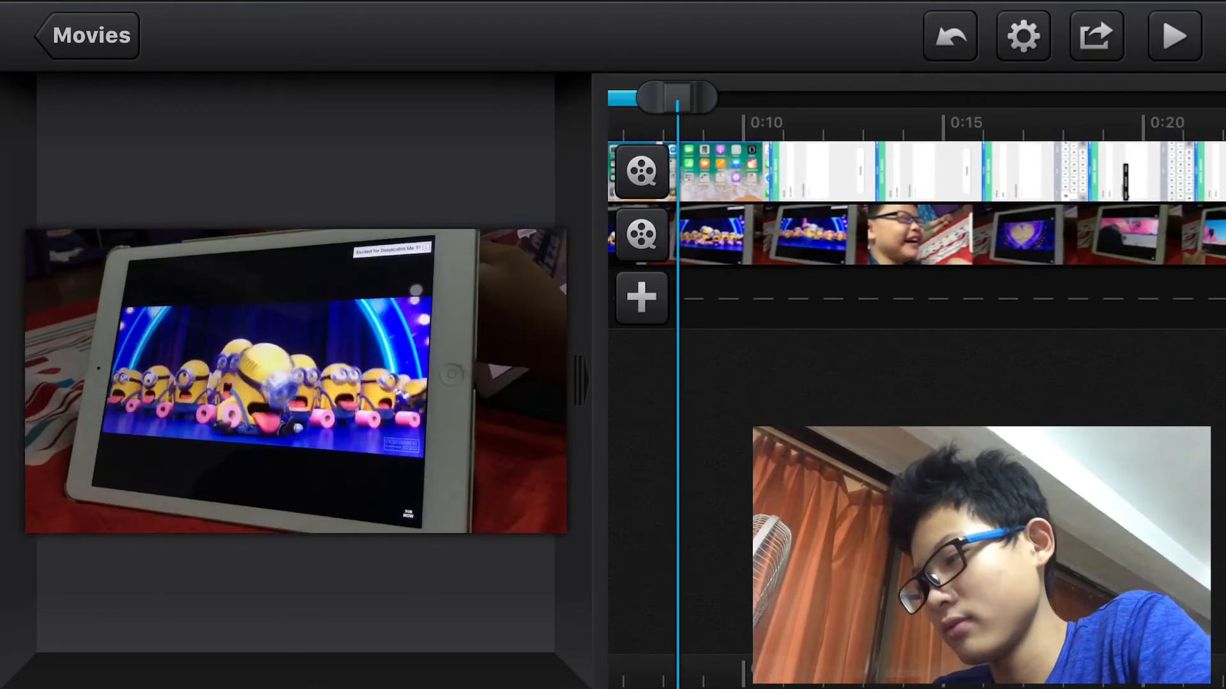
{"action": "scroll", "scroll_direction": "right", "scroll_amount": 3}
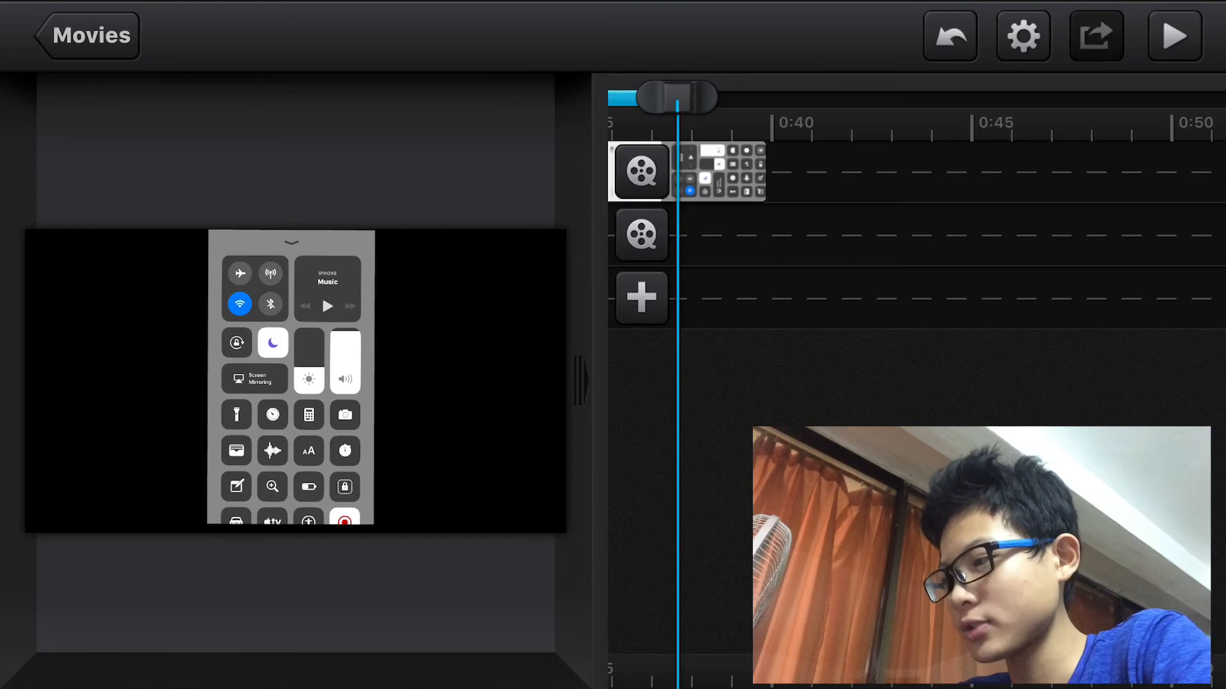
Export the movie to the photo album and return to the Movies list
{"action": "left_click", "coordinate": [1096, 36]}
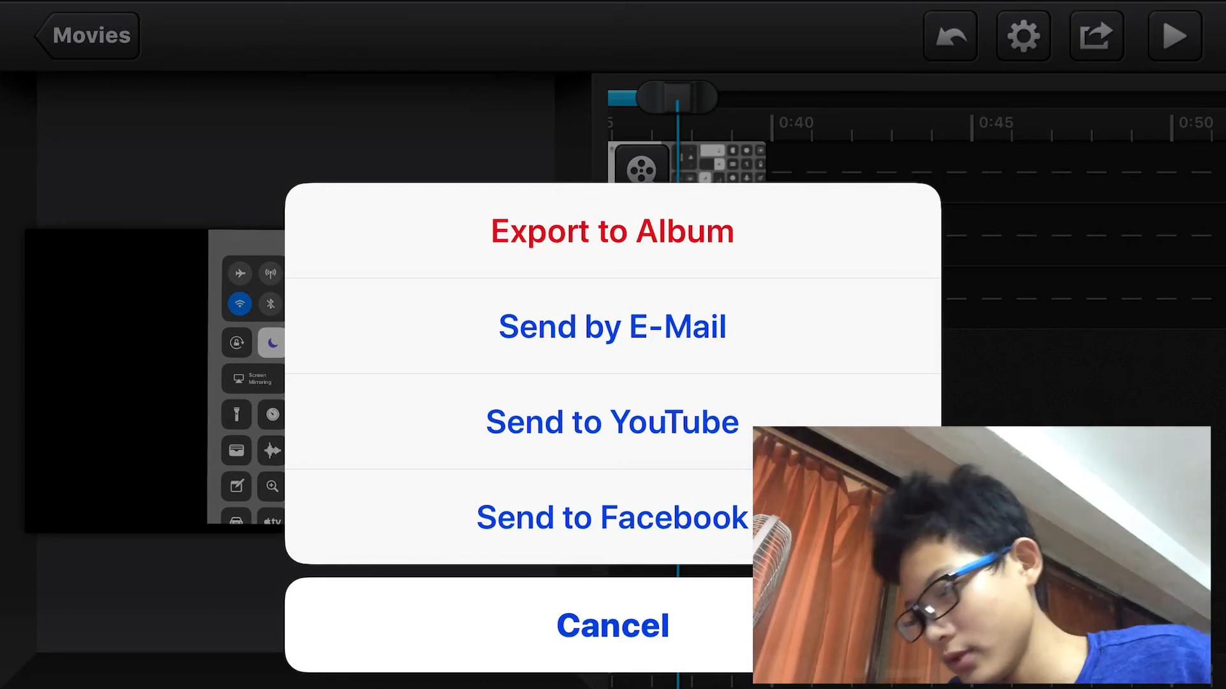
{"action": "left_click", "coordinate": [612, 230]}
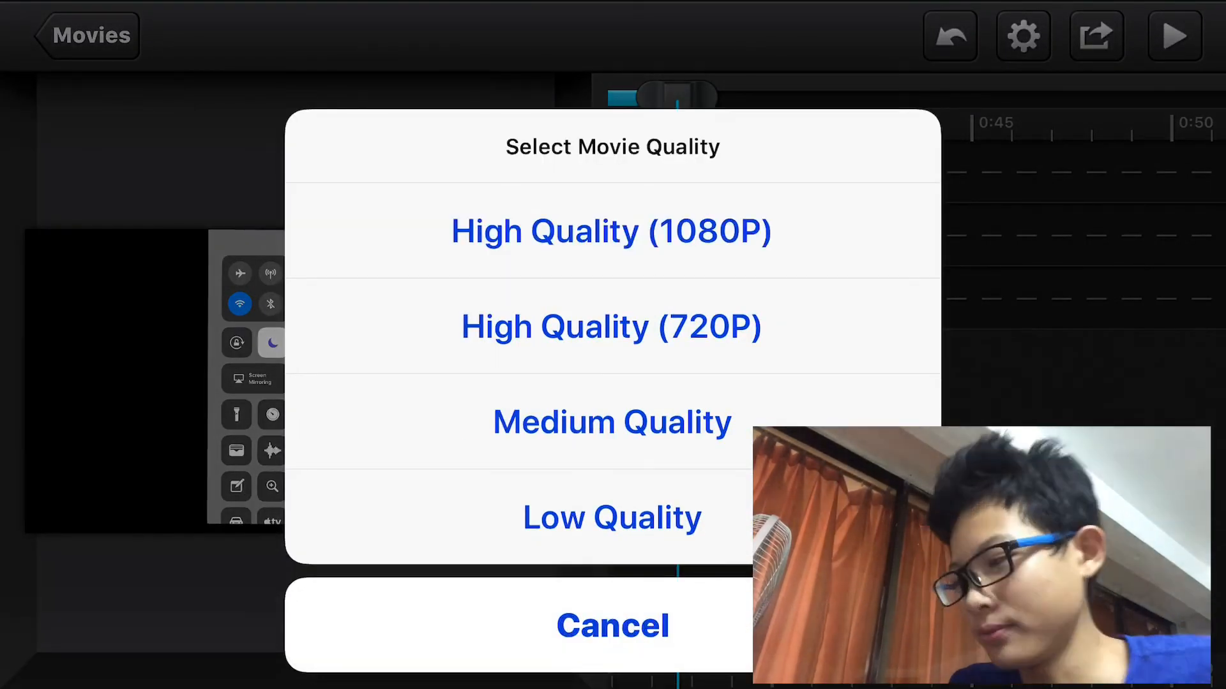
{"action": "left_click", "coordinate": [612, 624]}
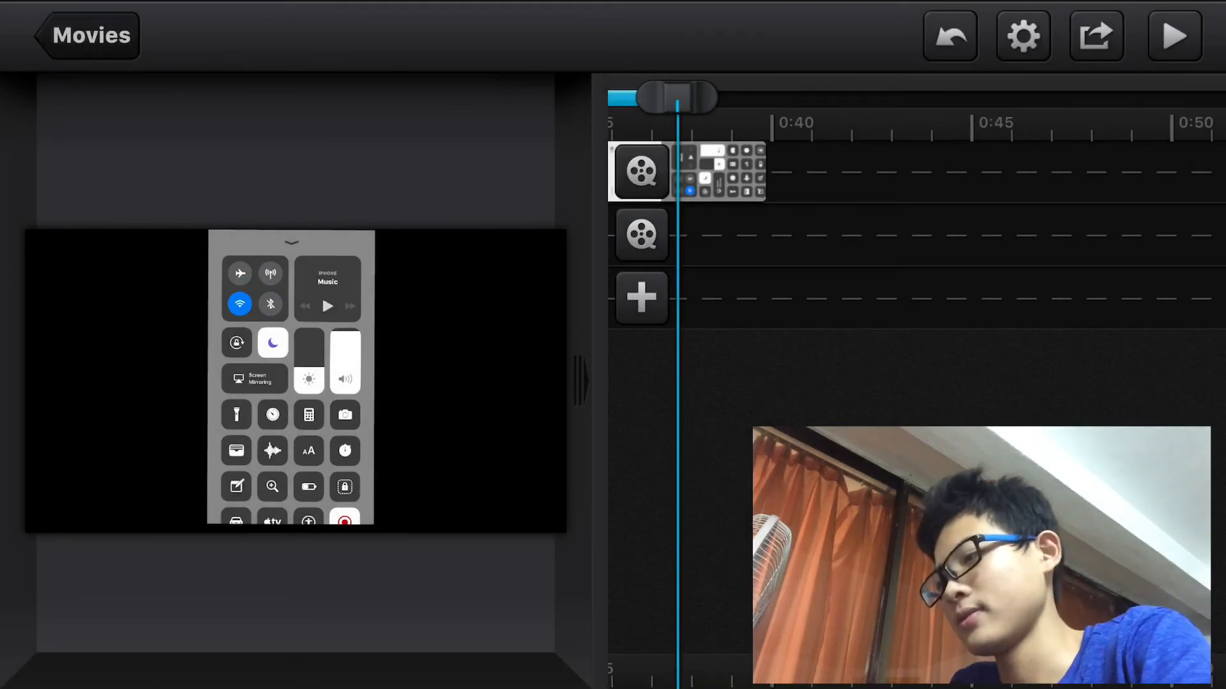
{"action": "left_click", "coordinate": [88, 36]}
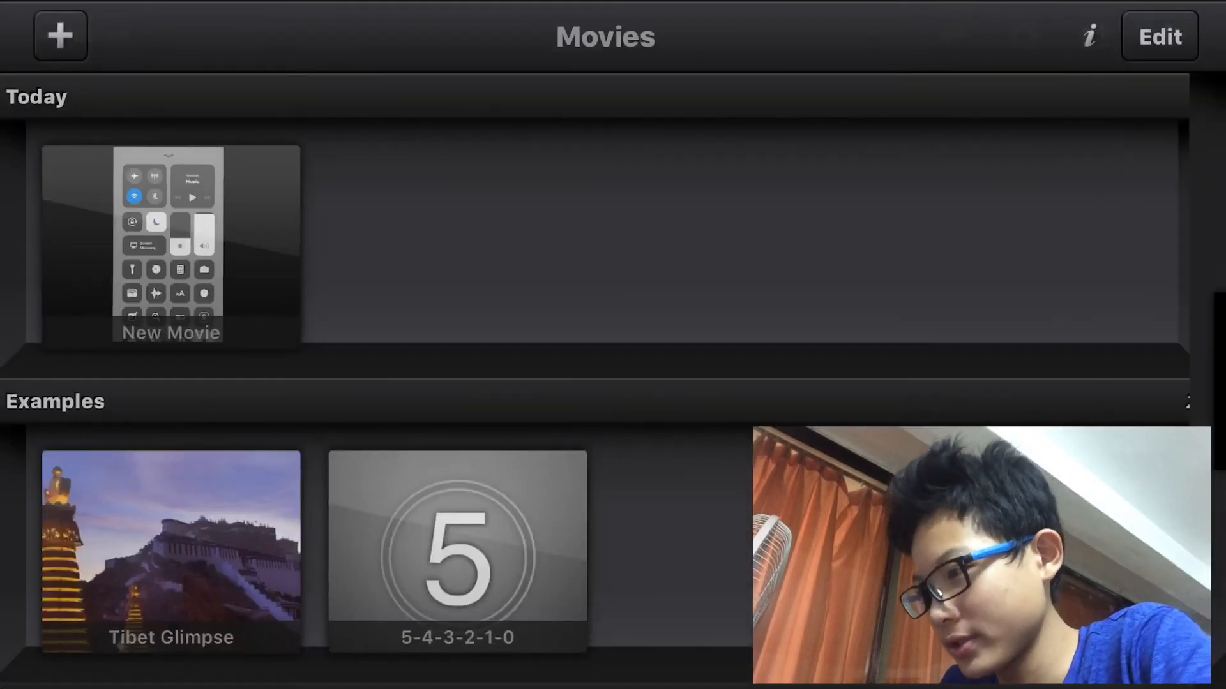
Delete the New Movie project from the library, leaving only the two example movies
{"action": "left_click", "coordinate": [1158, 35]}
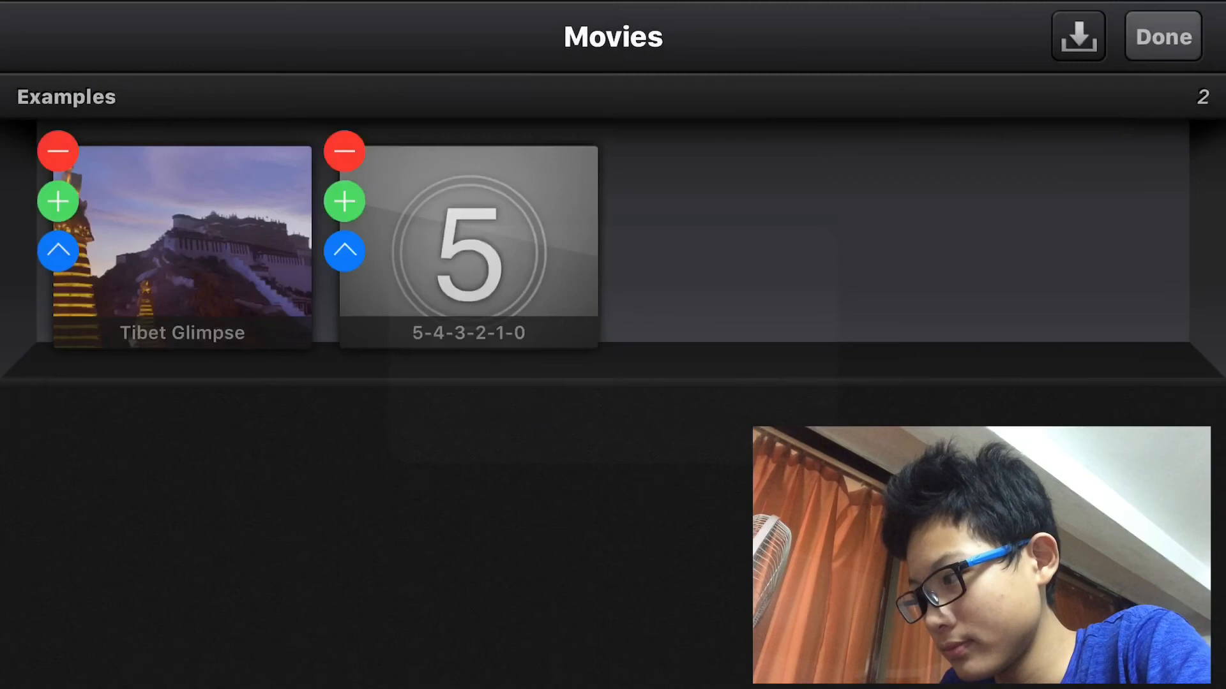
{"action": "left_click", "coordinate": [1162, 36]}
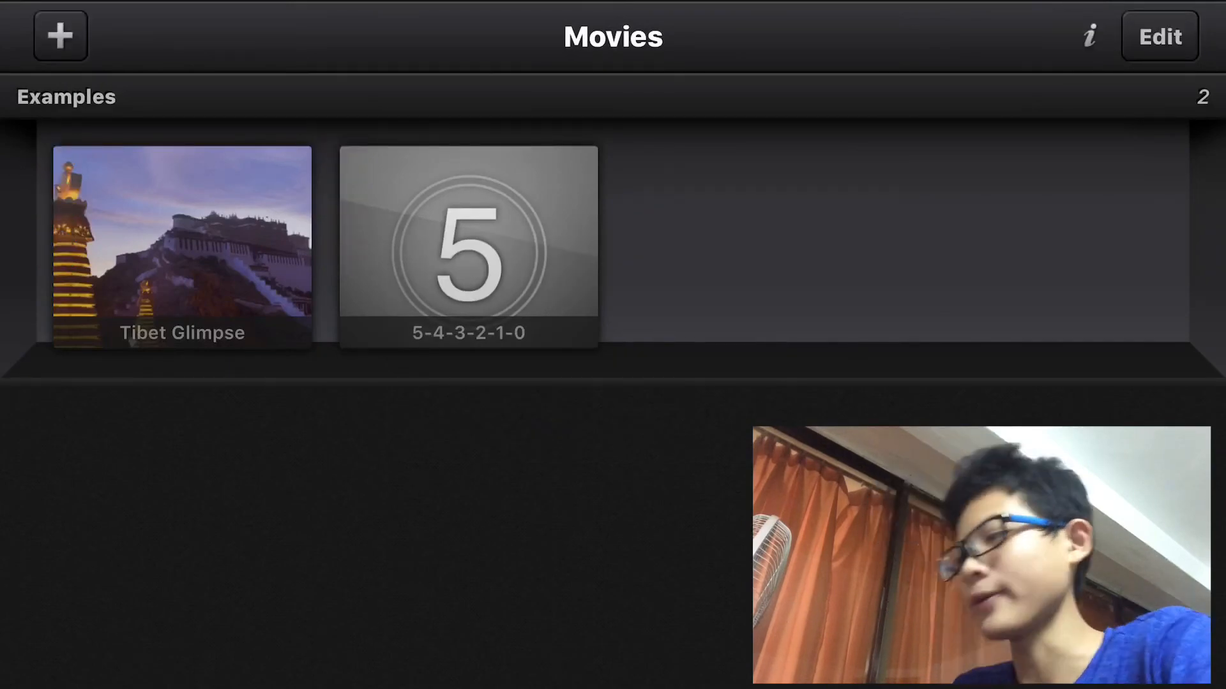